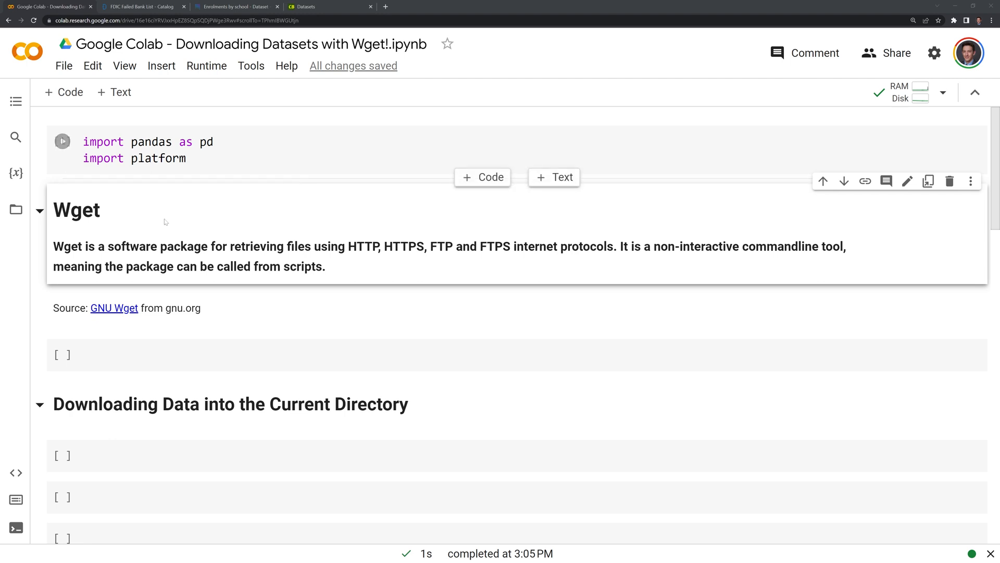
Step: Run the pandas and platform imports, rerunning after the NameError so platform is defined
click(61, 141)
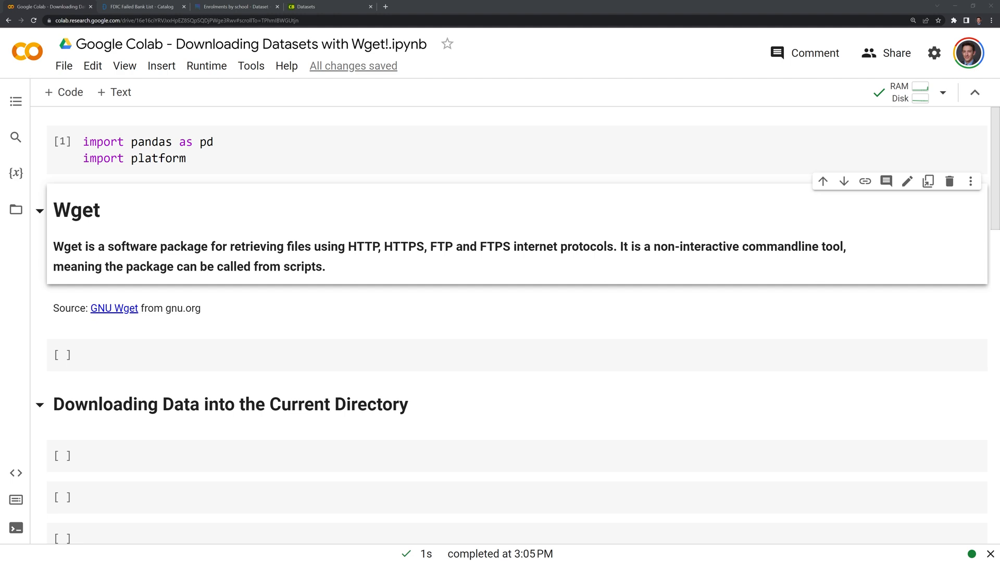
mouse_move(925, 87)
text(platform.platform())
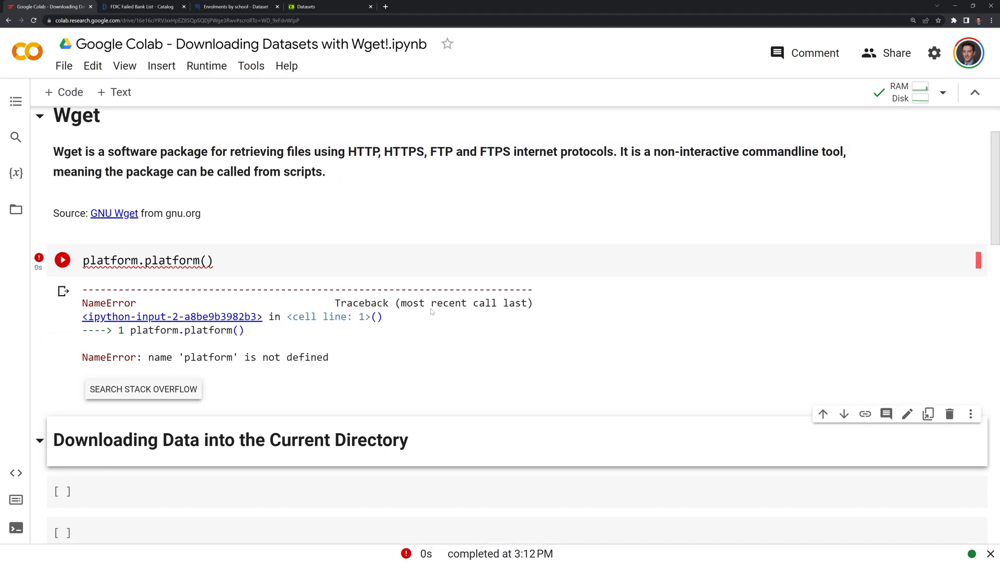
click(62, 260)
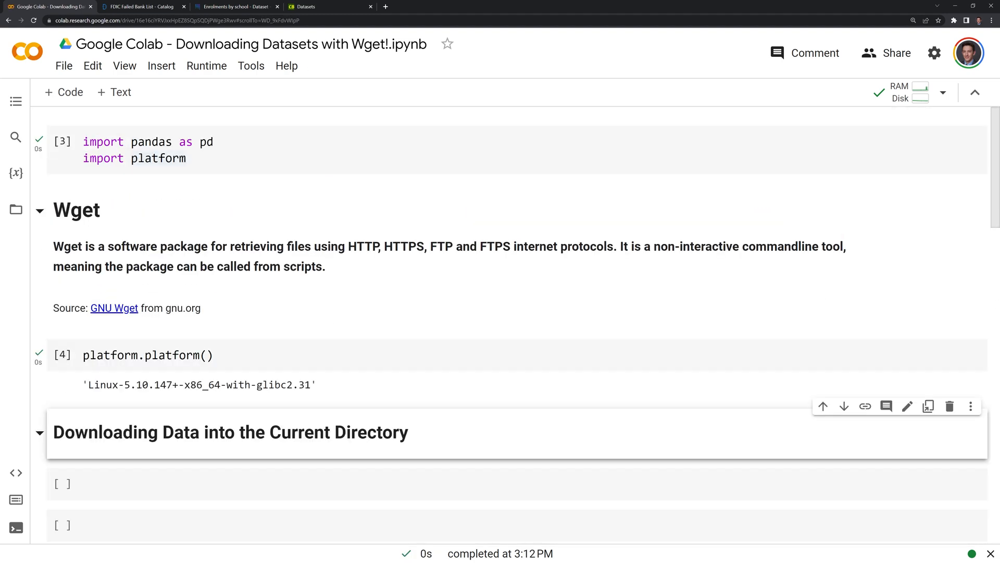
mouse_move(225, 468)
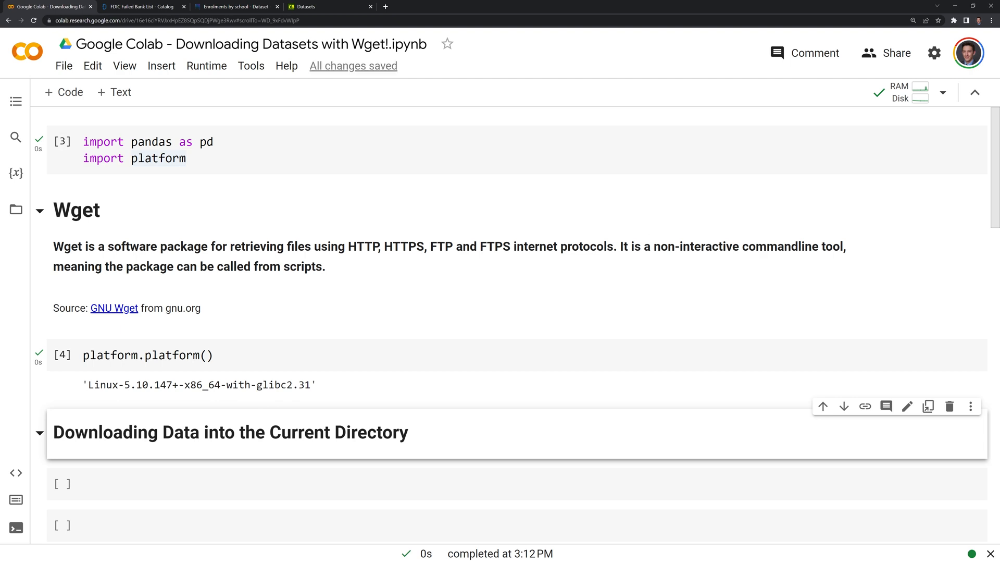
Step: Scroll to the current-directory section and peek at the runtime's Files sidebar
scroll(down, 3)
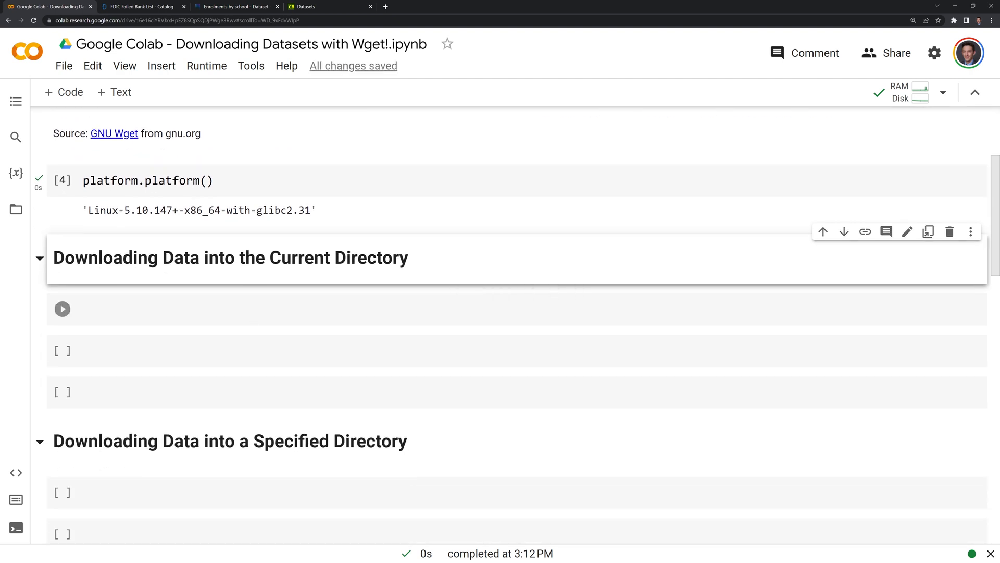
scroll(down, 3)
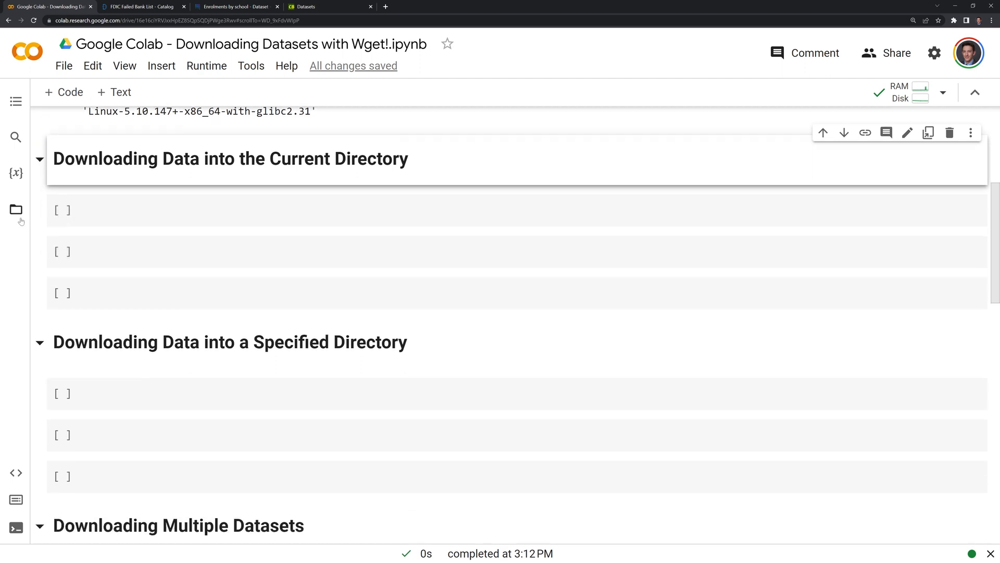
click(16, 209)
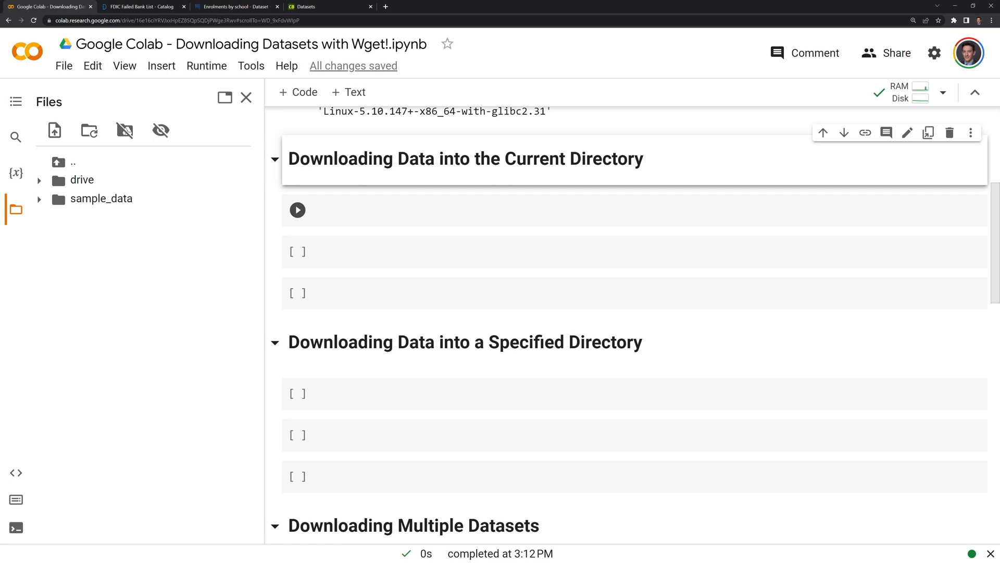
click(246, 98)
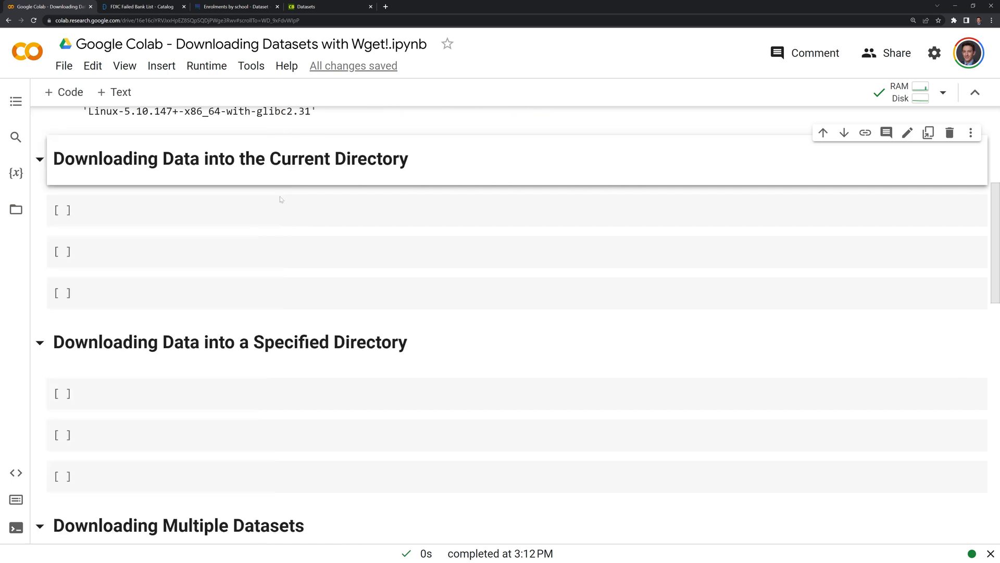
Step: Write !pwd in the first empty cell to show /content as the working directory
click(255, 211)
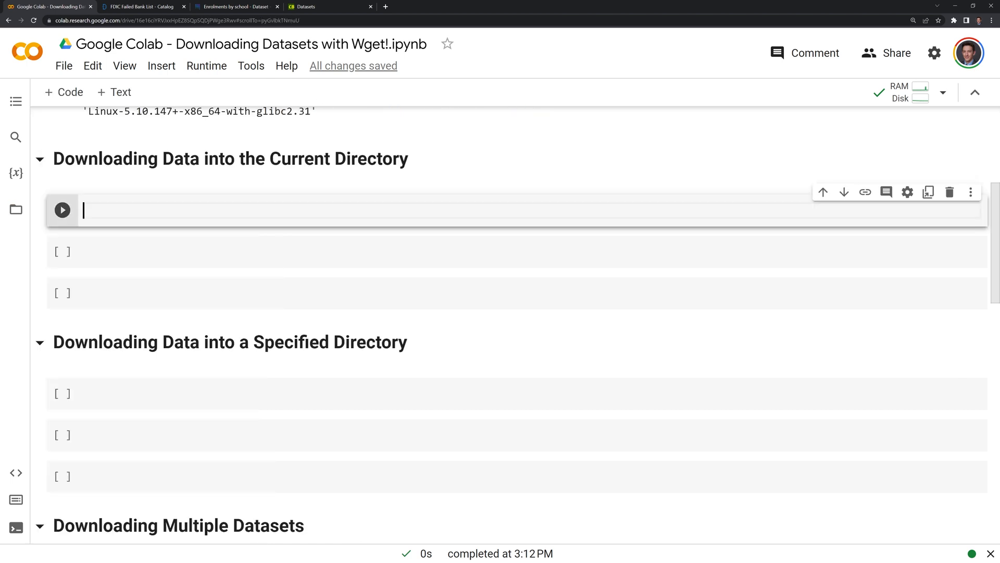
text(!)
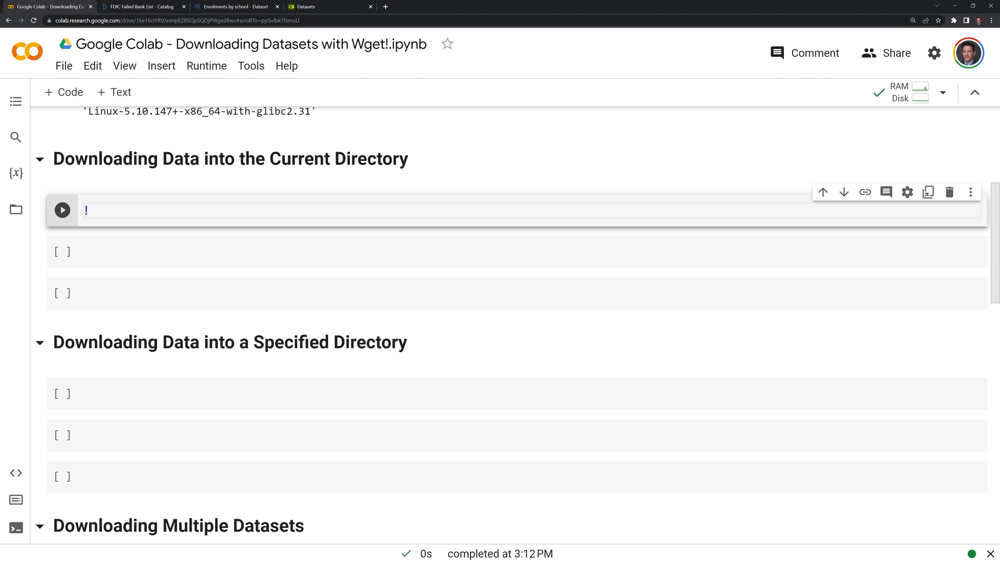
text(pwd)
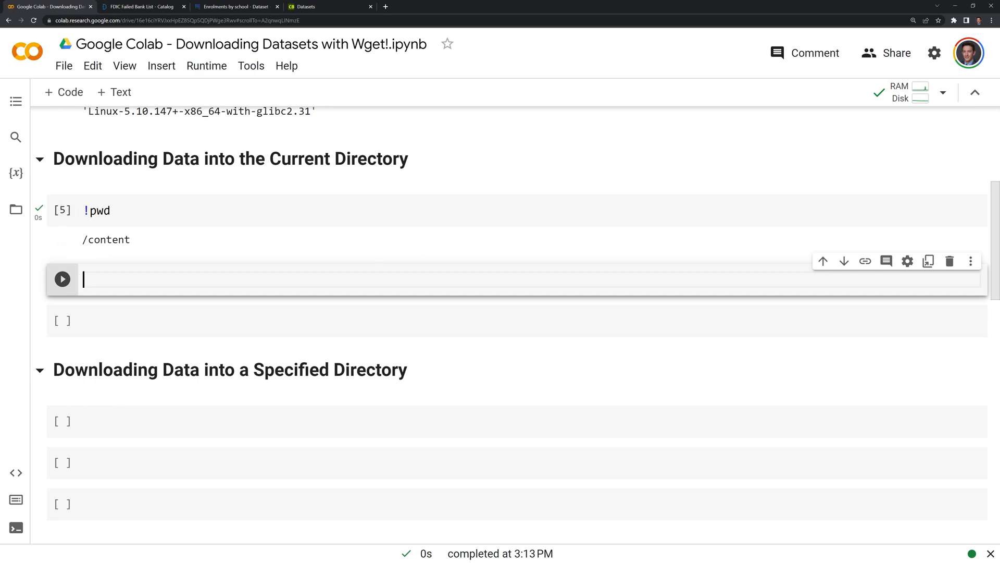
Step: Copy the banklist.csv download link address from the FDIC Failed Bank List page
click(144, 6)
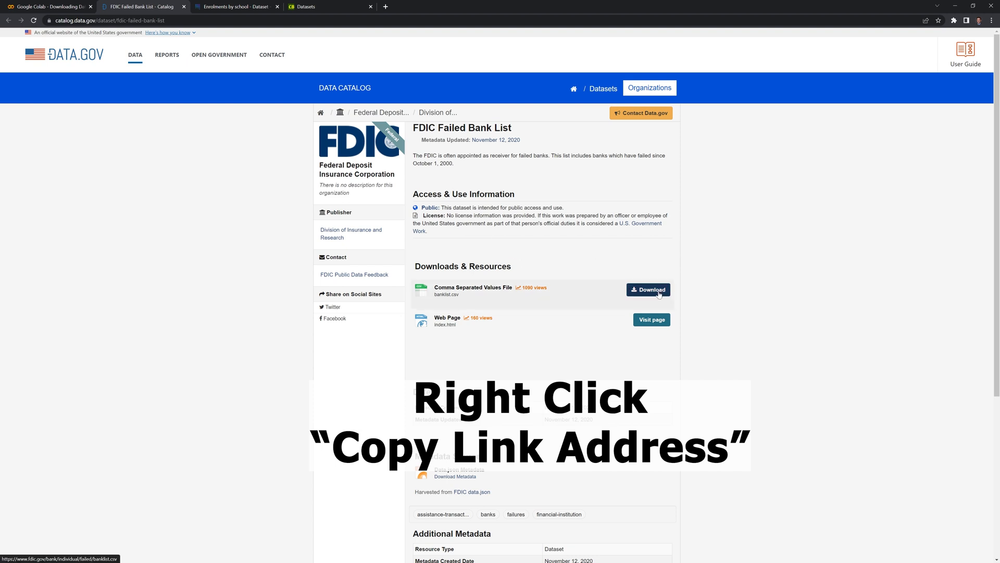
right_click(647, 288)
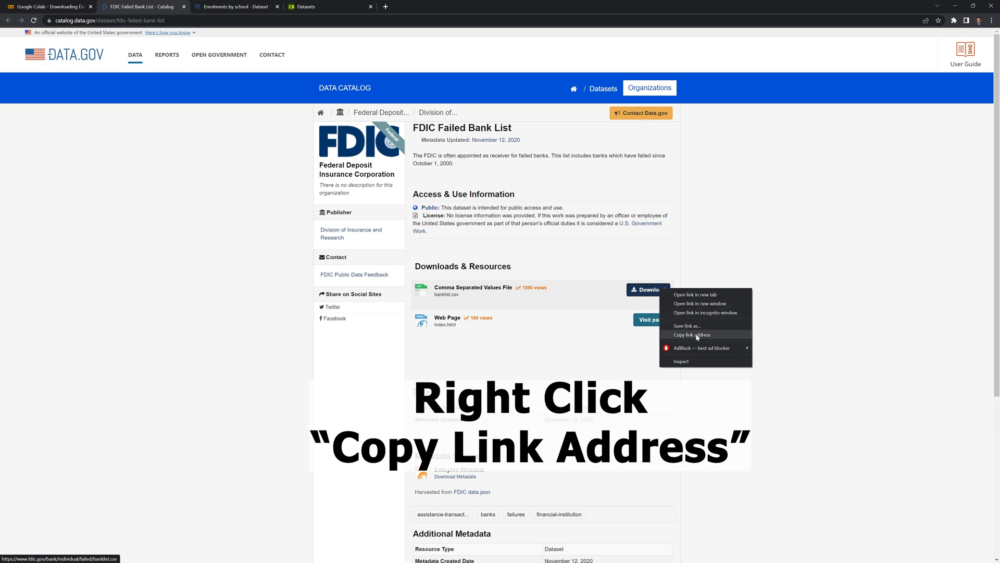
click(691, 334)
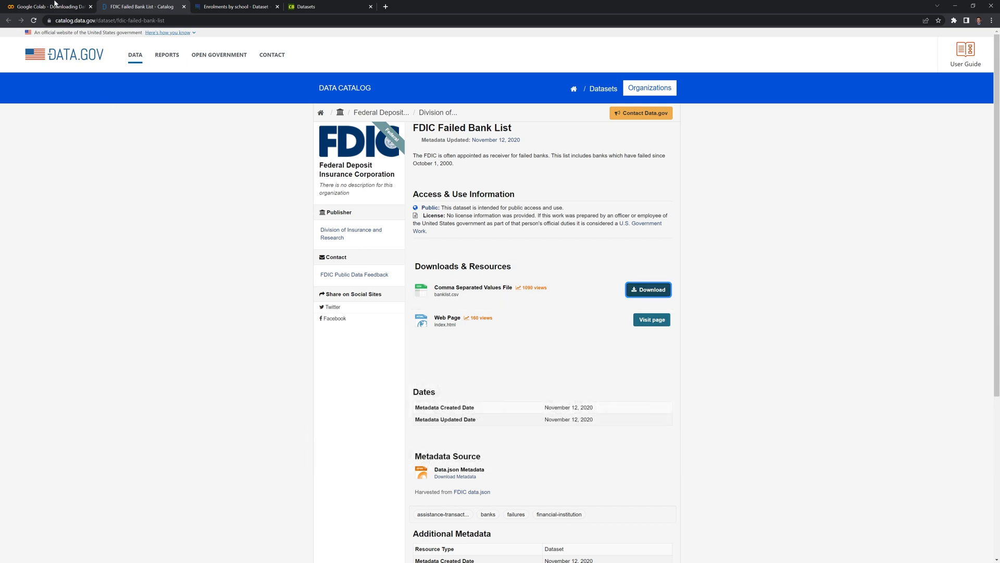
click(48, 6)
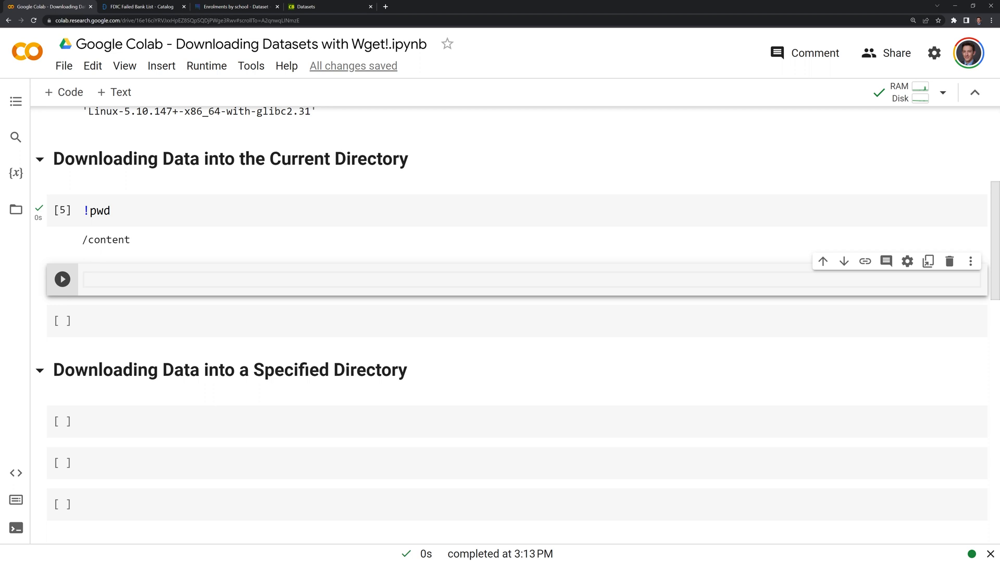
text(!)
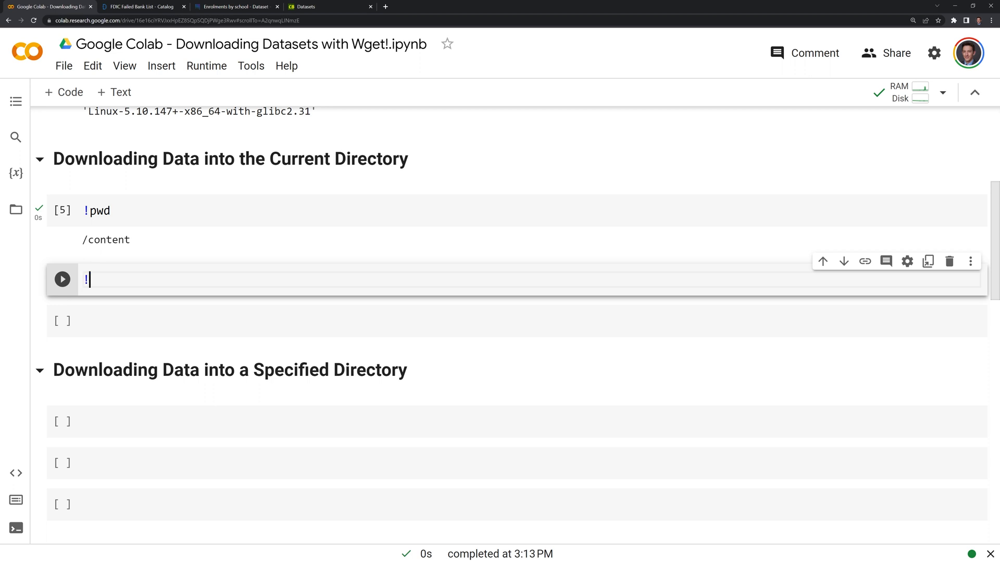
text(wget)
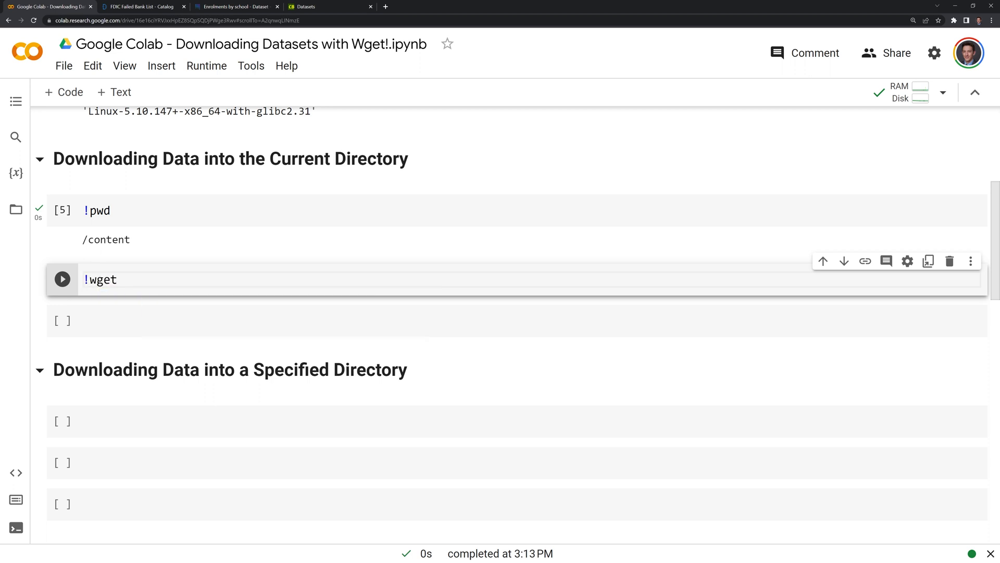
text(https://www.fdic.gov/bank/individual/failed/banklist.csv)
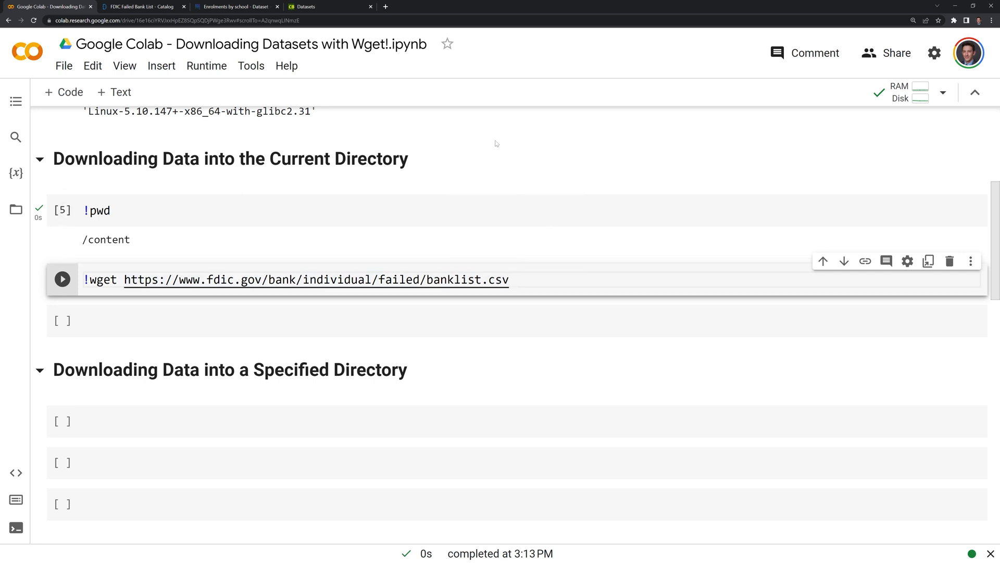
click(61, 279)
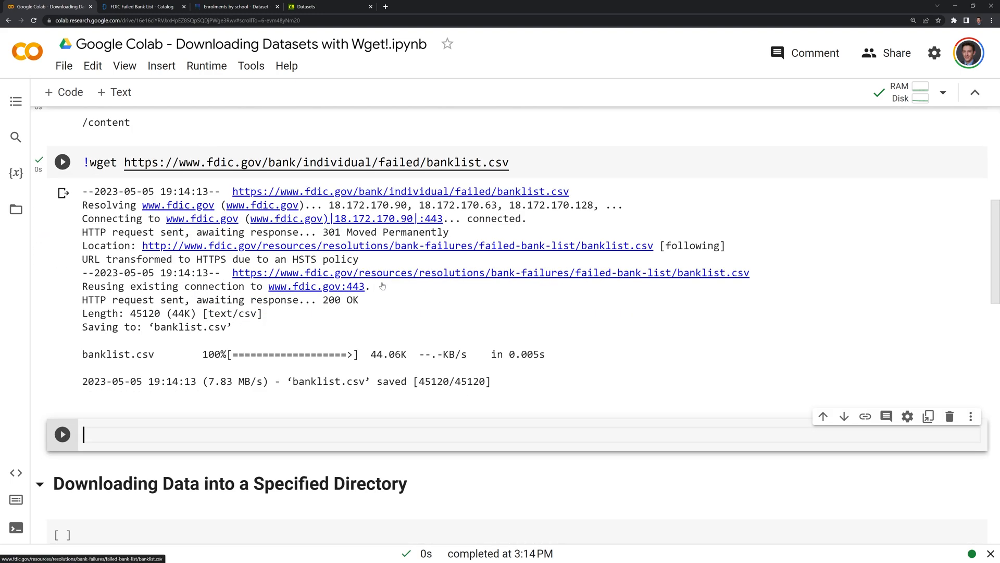
mouse_move(426, 335)
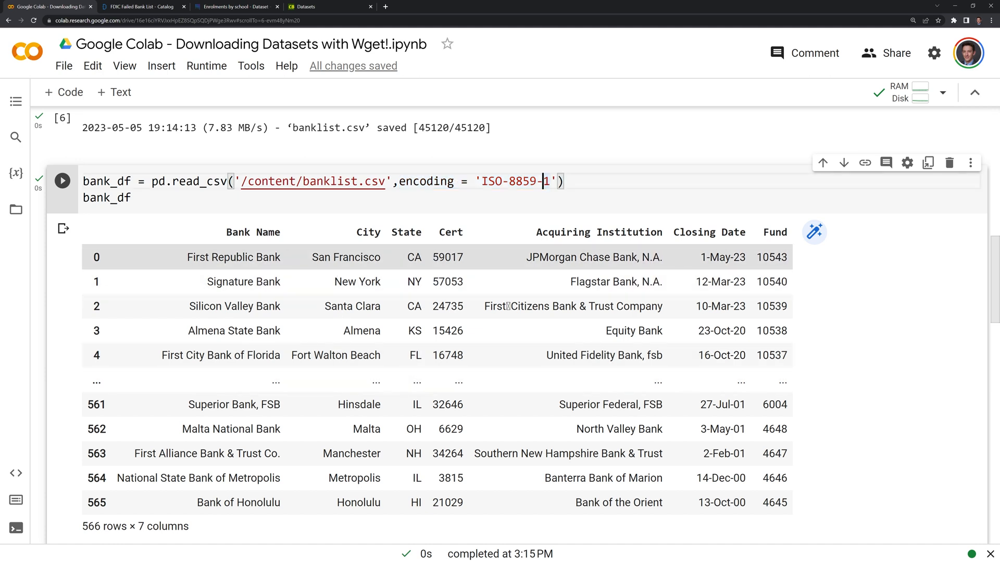
scroll(down, 3)
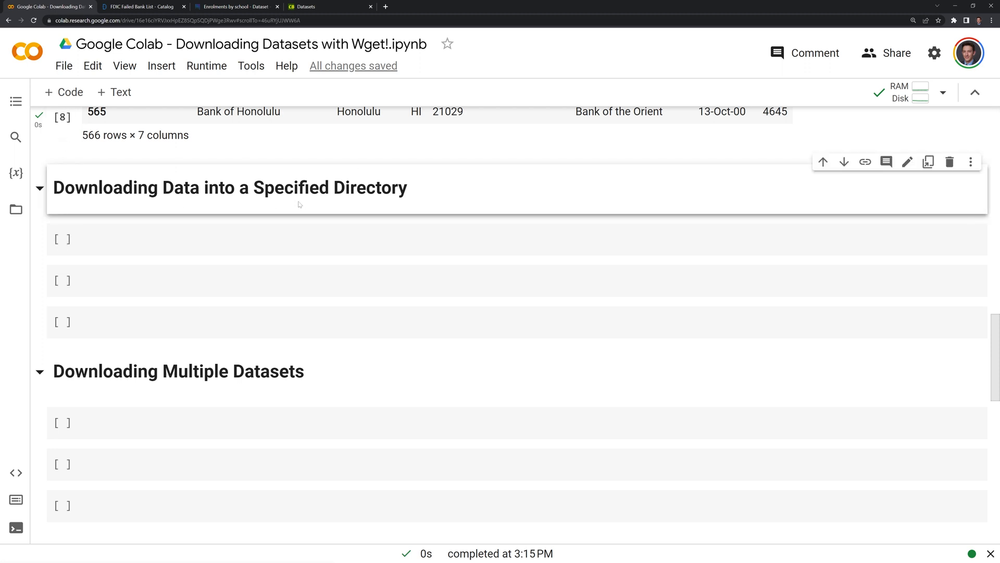
mouse_move(16, 209)
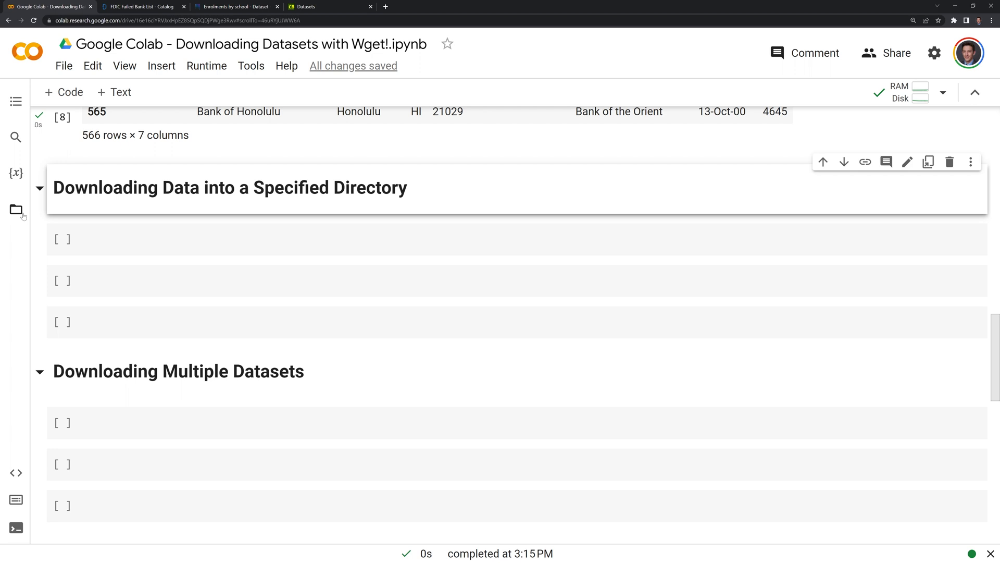
Step: Create a data_folder directory with !mkdir data_folder under the specified-directory section
click(16, 210)
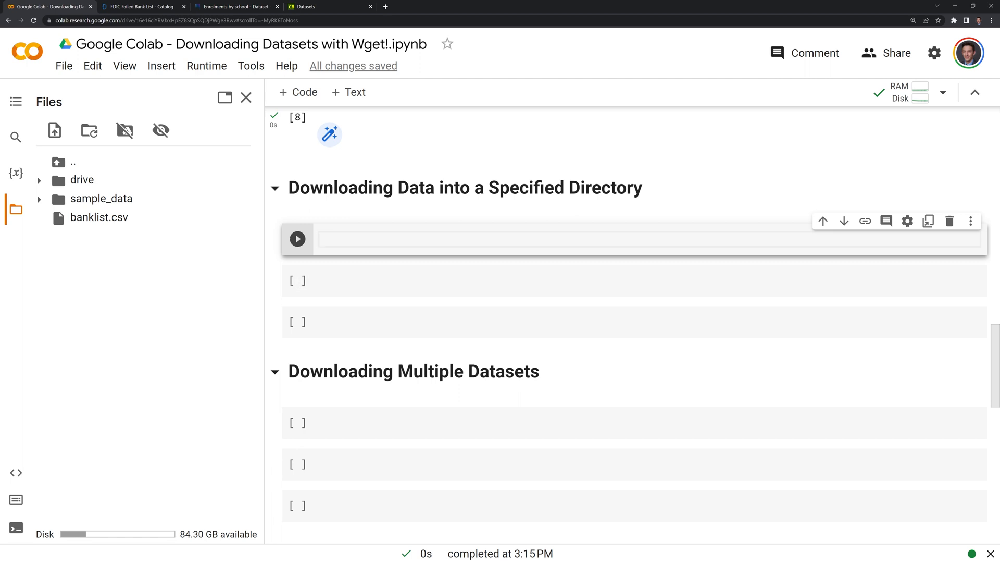
text(!)
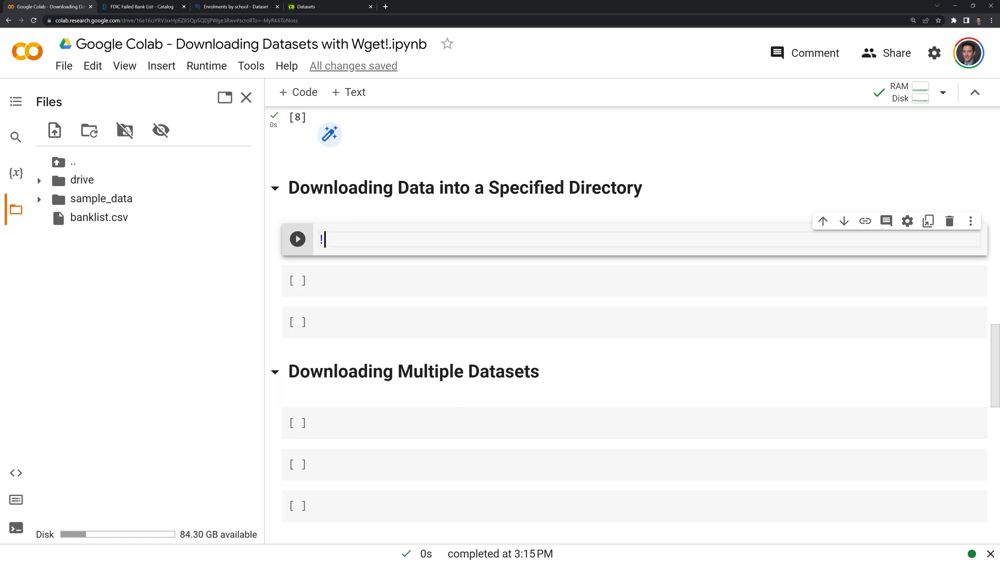
text(mkdir)
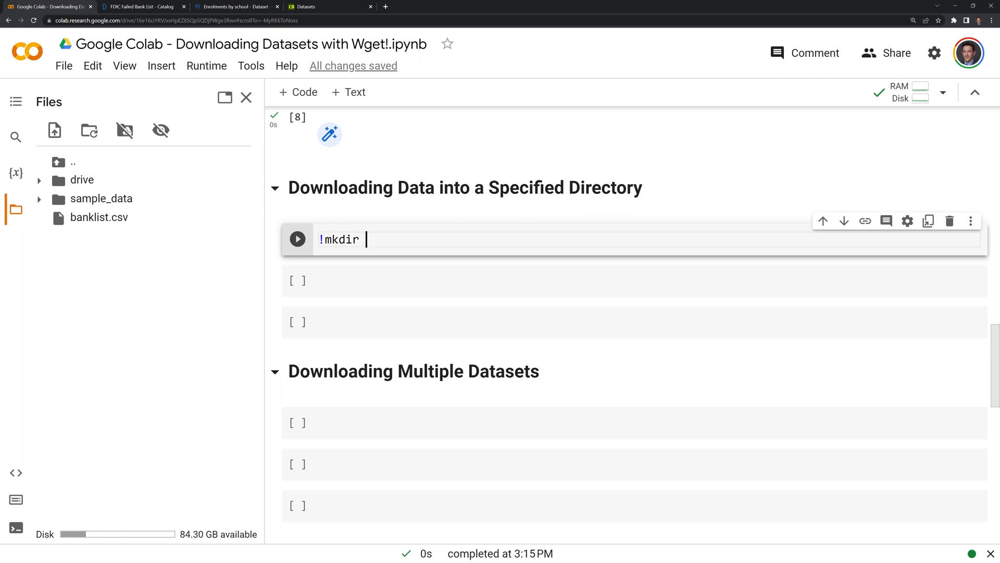
text(data_folder)
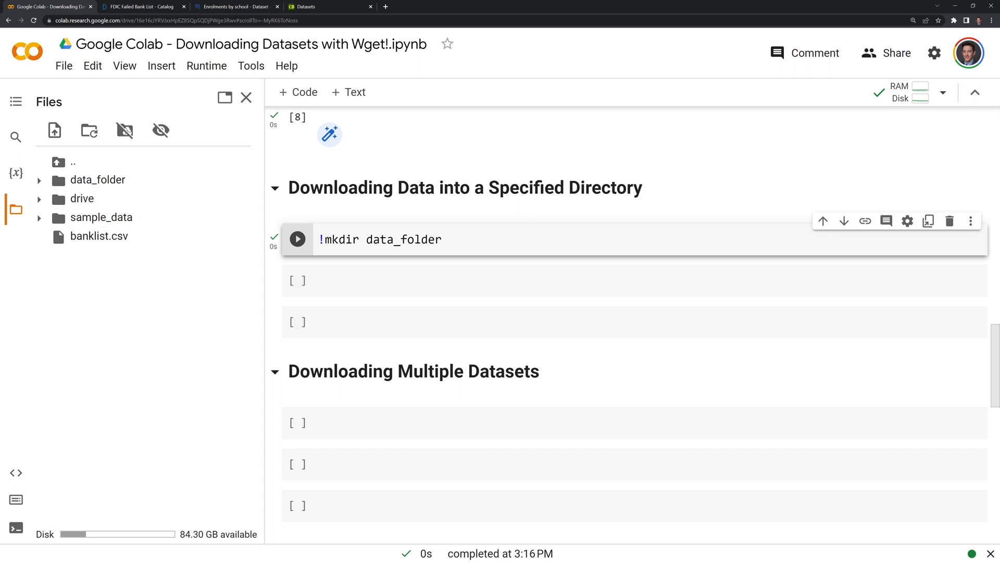
click(237, 7)
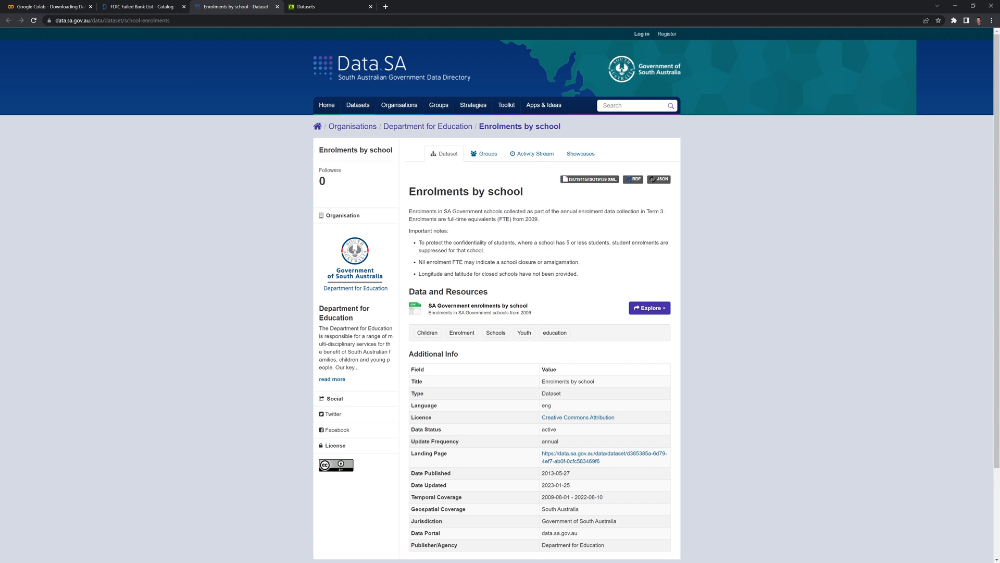
Step: Take the Enrolments by school download link from Data SA and return to the notebook
right_click(477, 306)
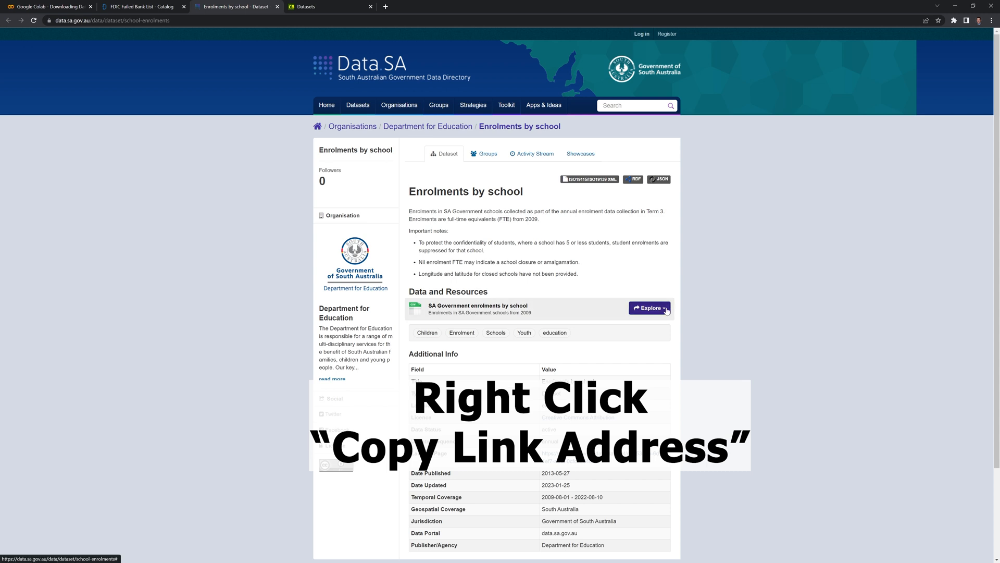
click(648, 307)
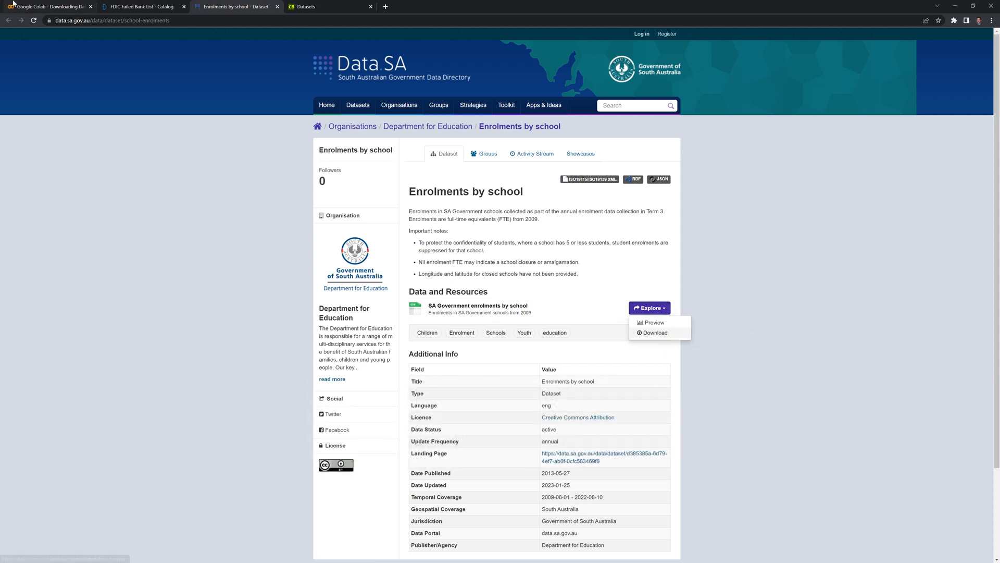
click(48, 6)
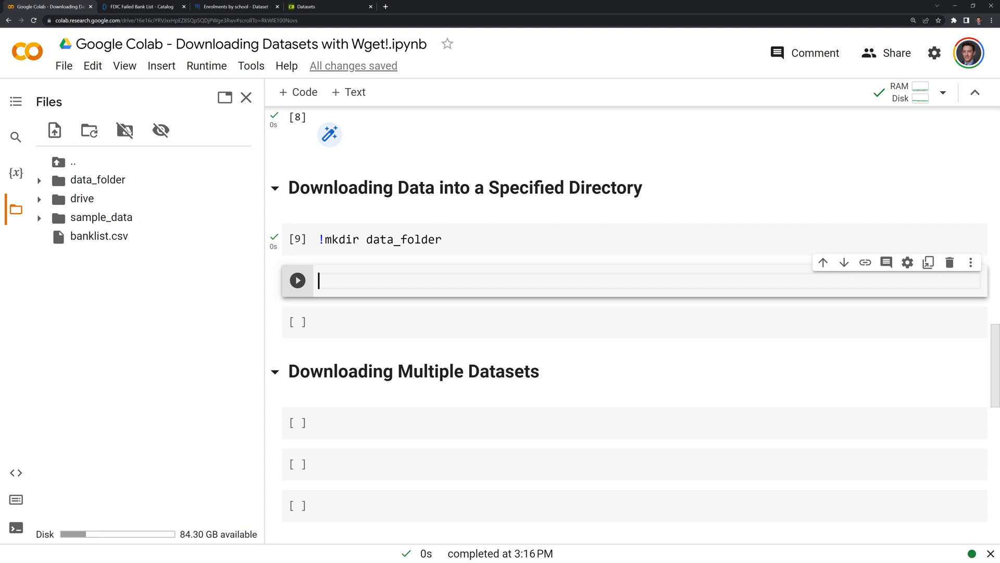
Step: Download sa-government-enrolments-by-school.csv into data_folder with wget -P /content/data_folder
text(resource/7223f681-d340-4fc9-b92b-403d158f521f/download/sa-government-enrolments-by-school.csv)
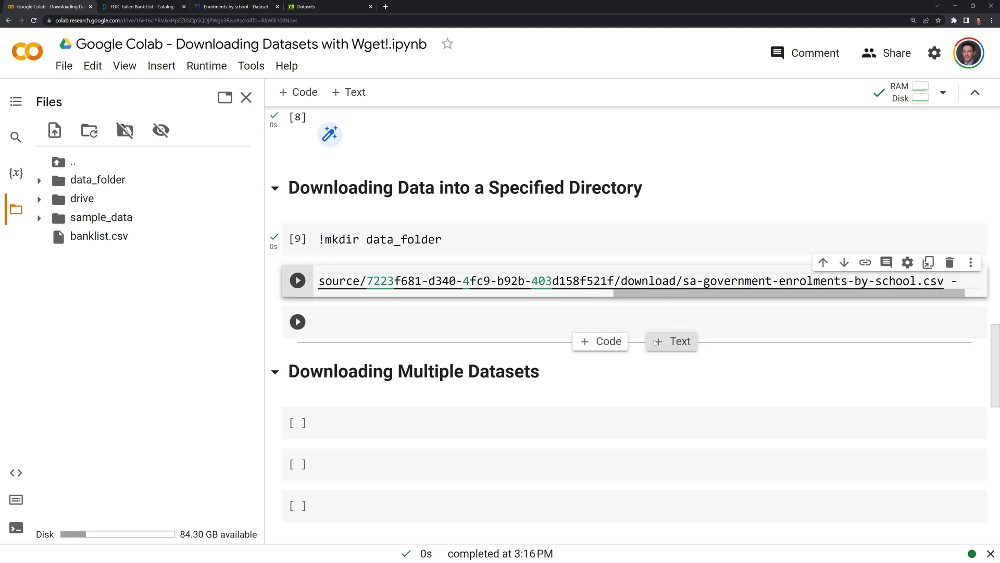
text(-P)
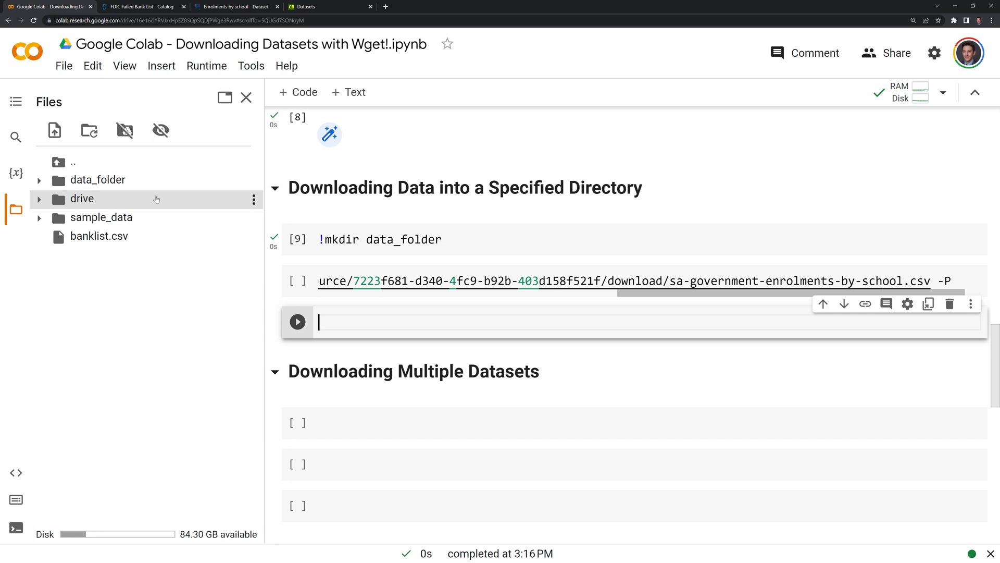
click(253, 199)
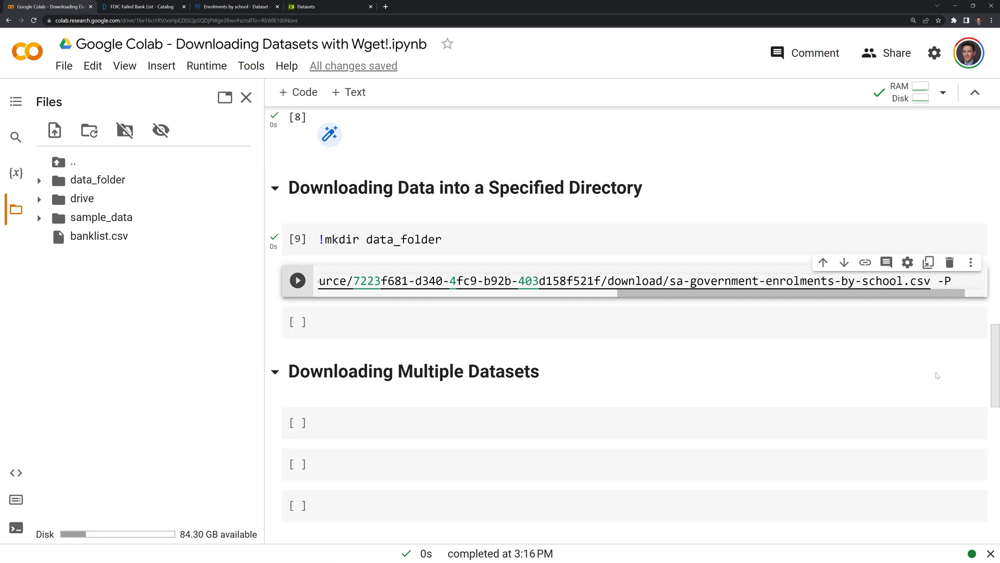
click(297, 280)
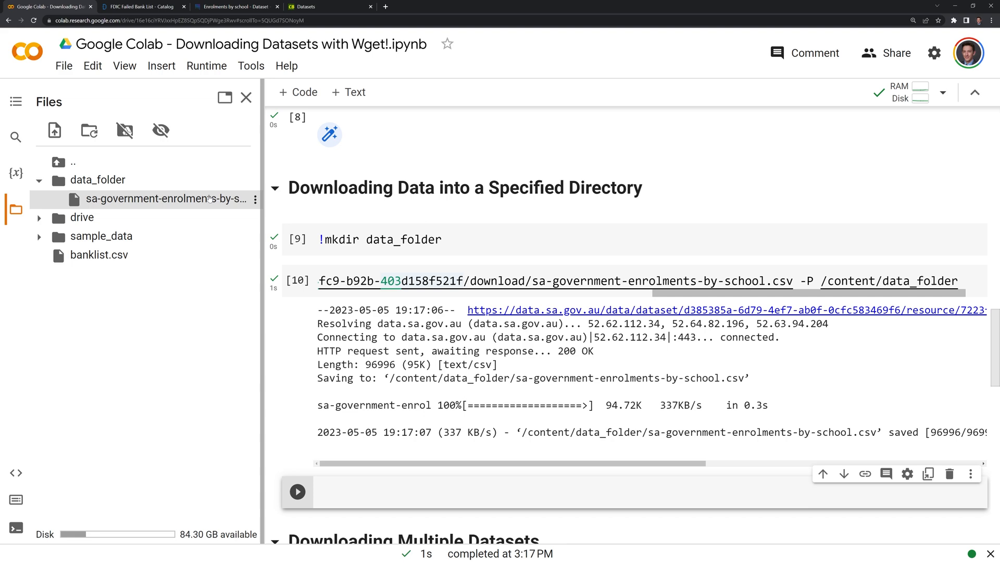
mouse_move(302, 219)
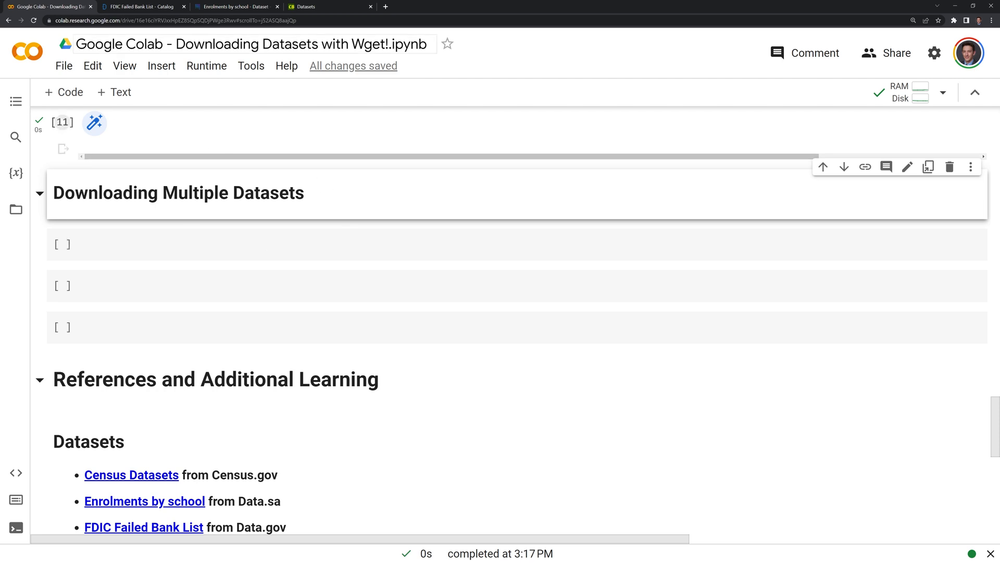
Step: Browse the Census Datasets catalogue down to the SAIPE School District Estimates for 2021 entry
click(328, 6)
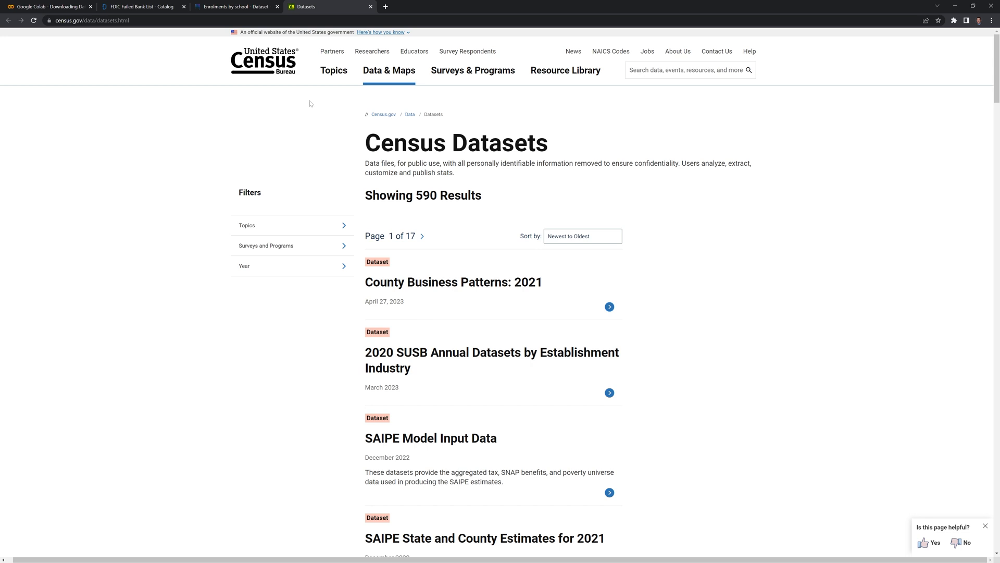
scroll(down, 3)
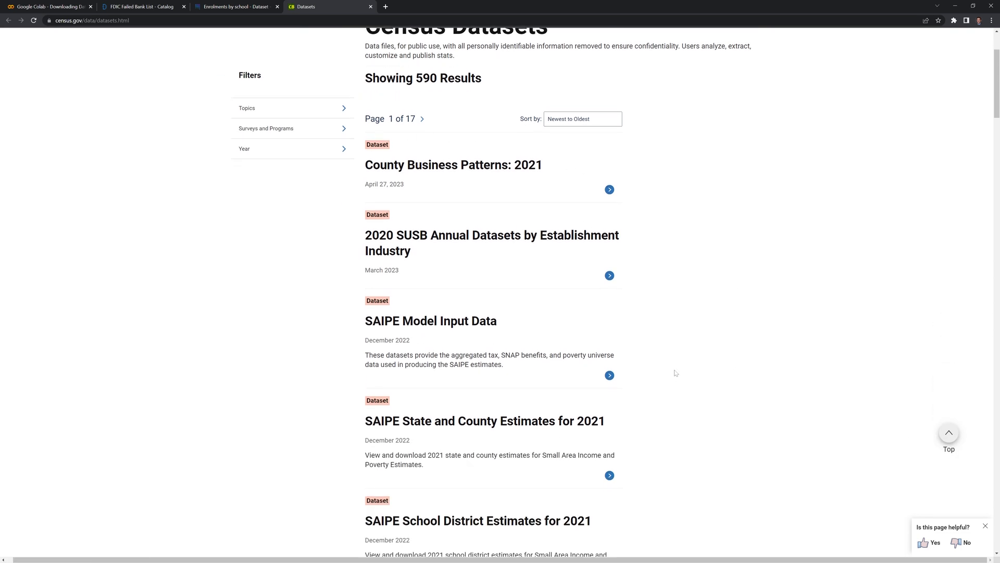
scroll(down, 3)
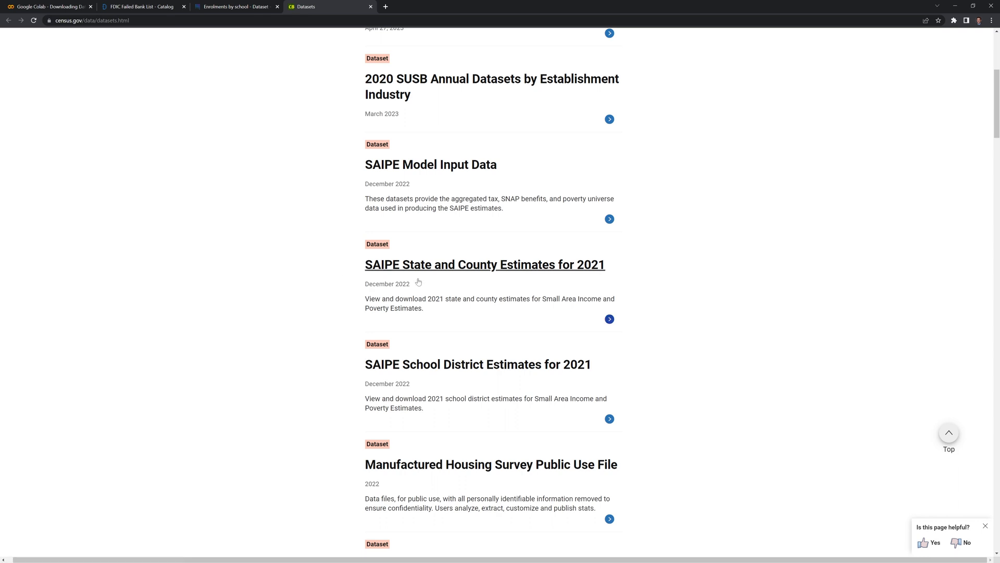
mouse_move(616, 264)
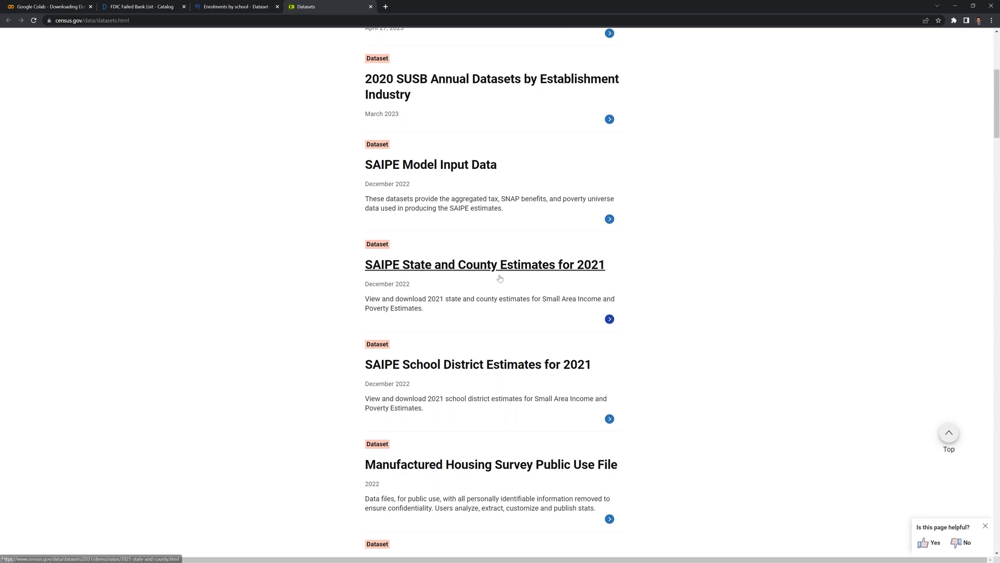
scroll(down, 3)
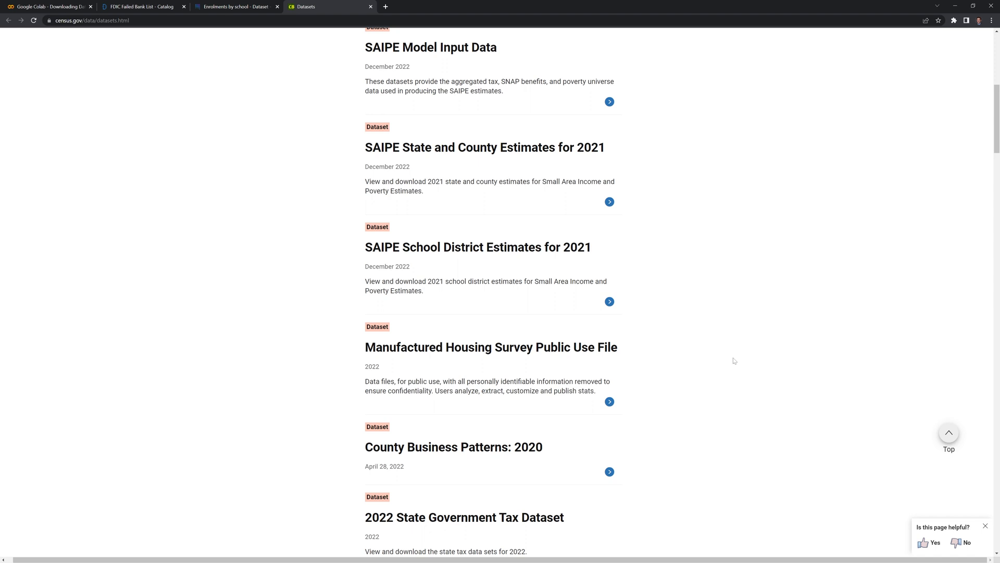
click(48, 6)
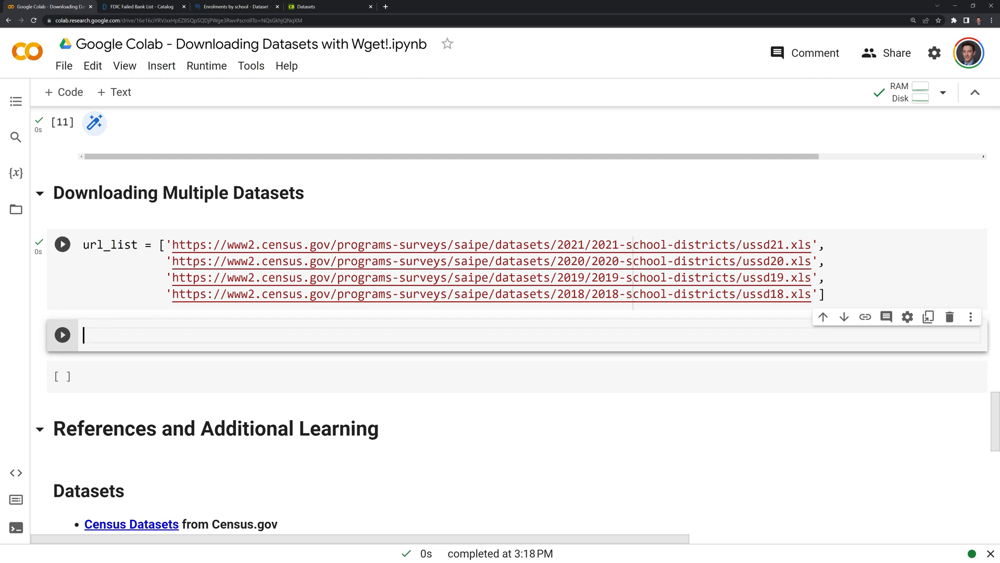
Step: Begin the cell with open('url_list.txt','w') as txt:
click(16, 209)
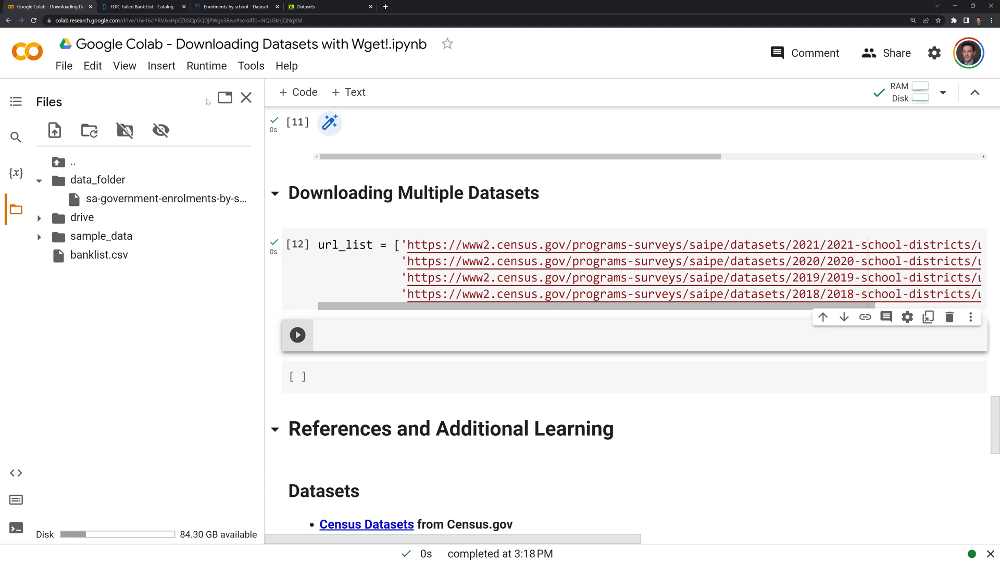
click(246, 98)
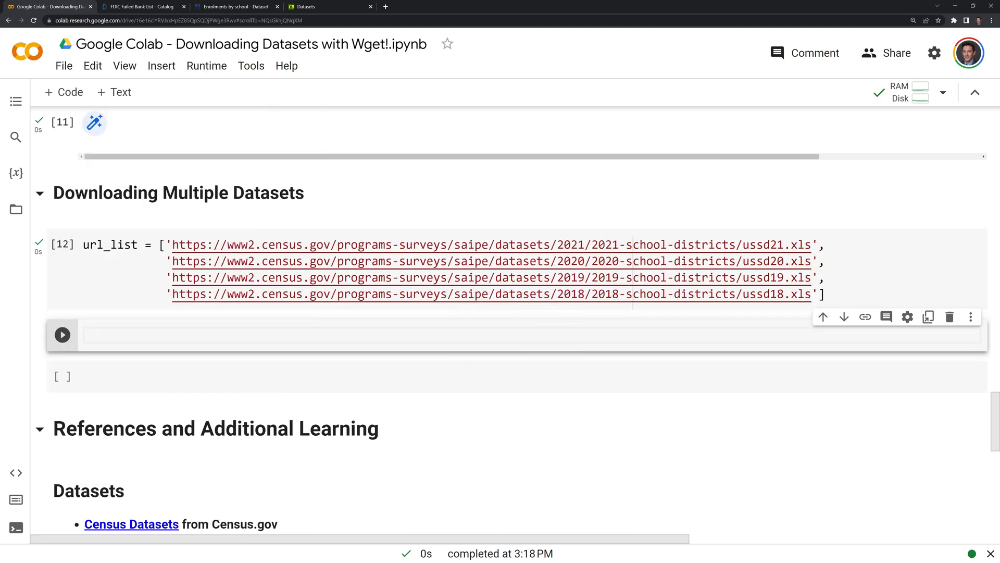
text(w)
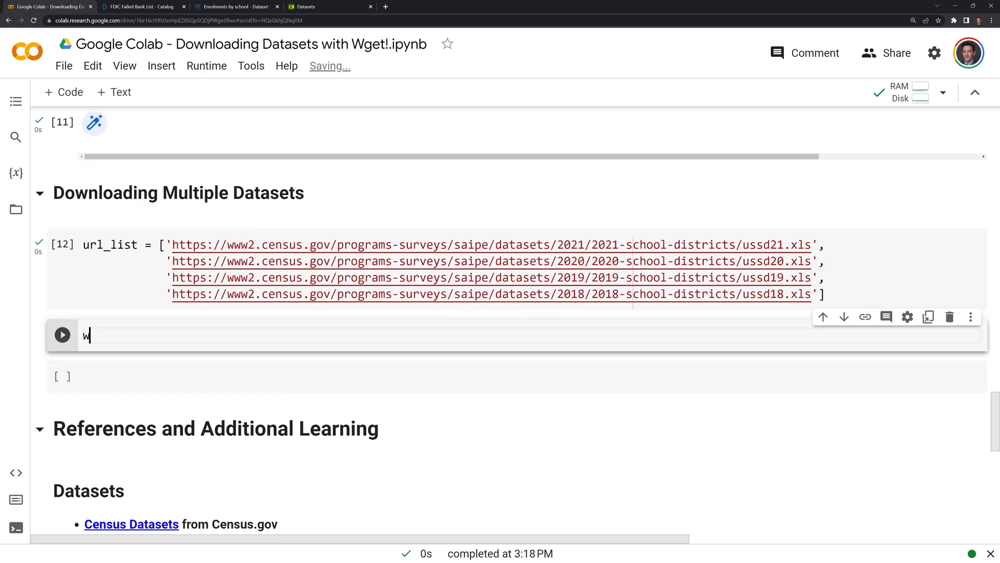
text(ith)
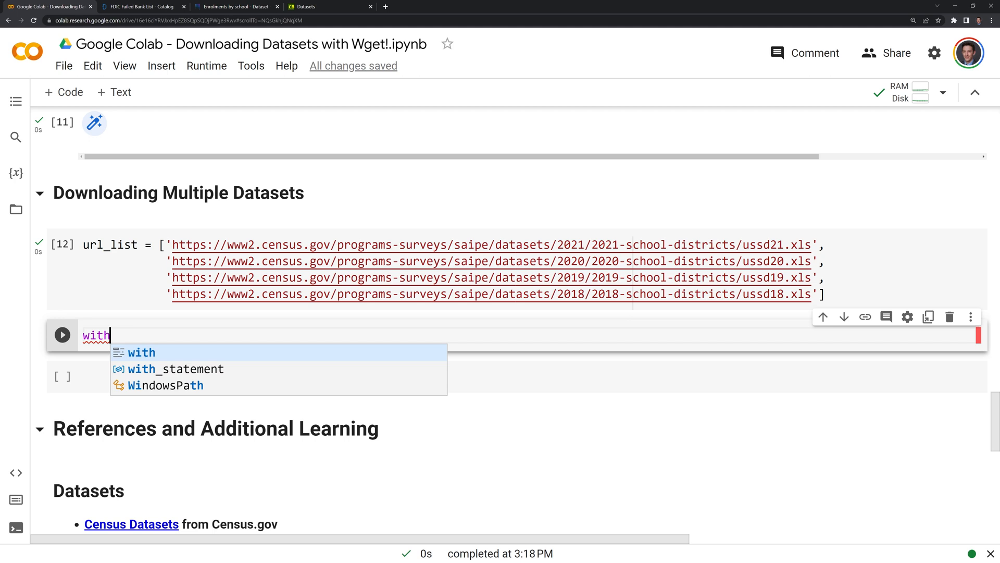
text(op)
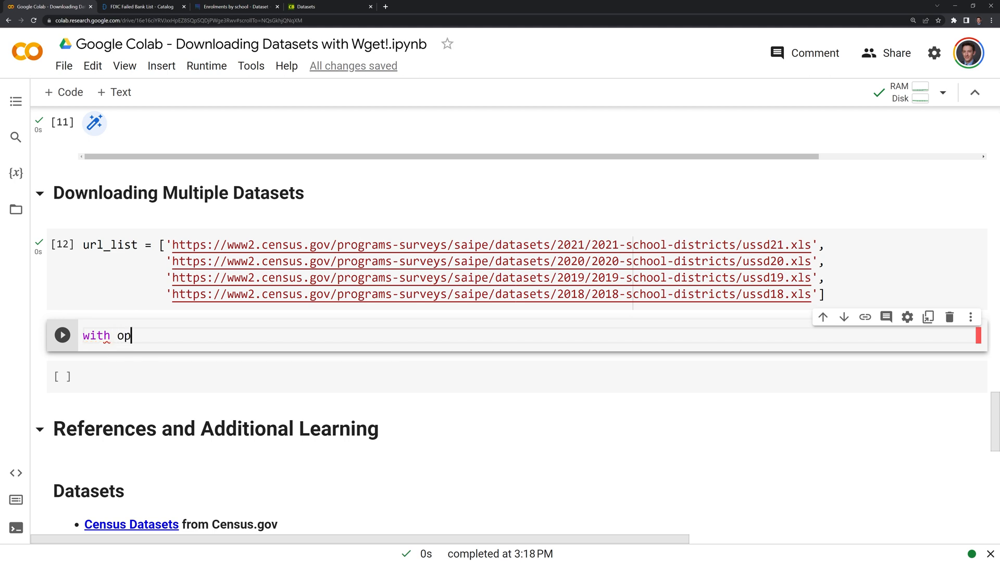
text(en)
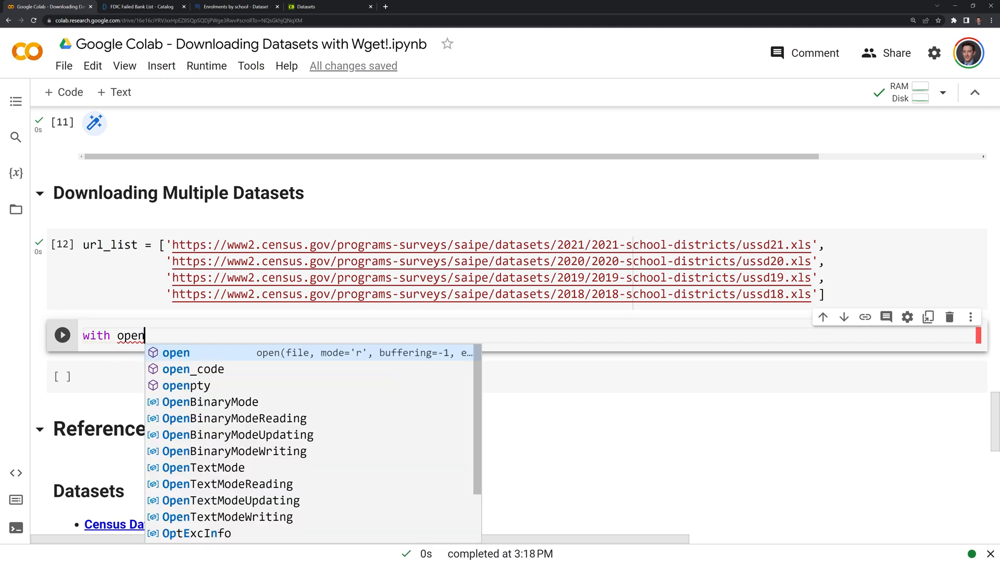
text(('url_list.txt','w') as txt:)
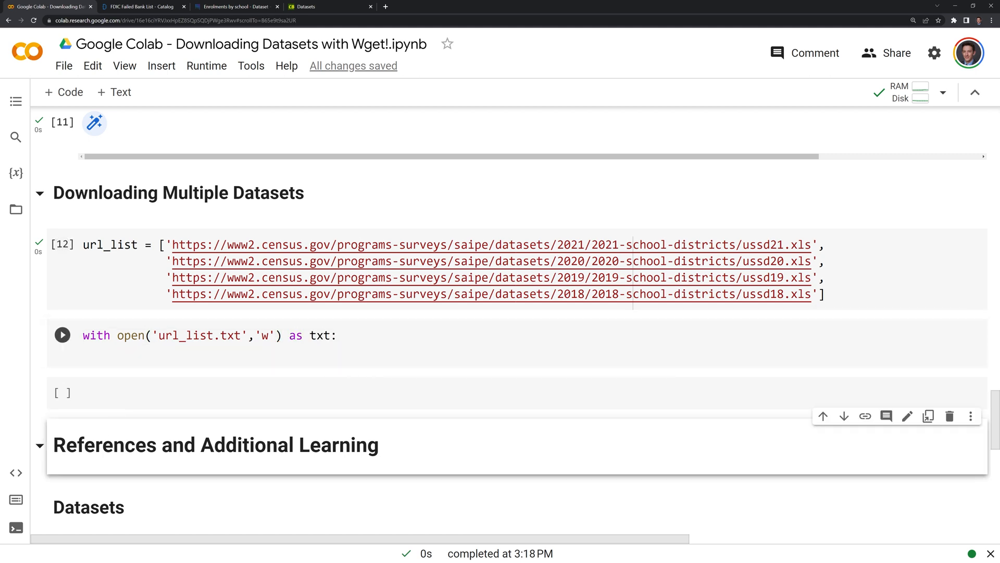
Step: Add a for loop over url_list calling txt.write(f'{url}\n') for each URL
double_click(184, 335)
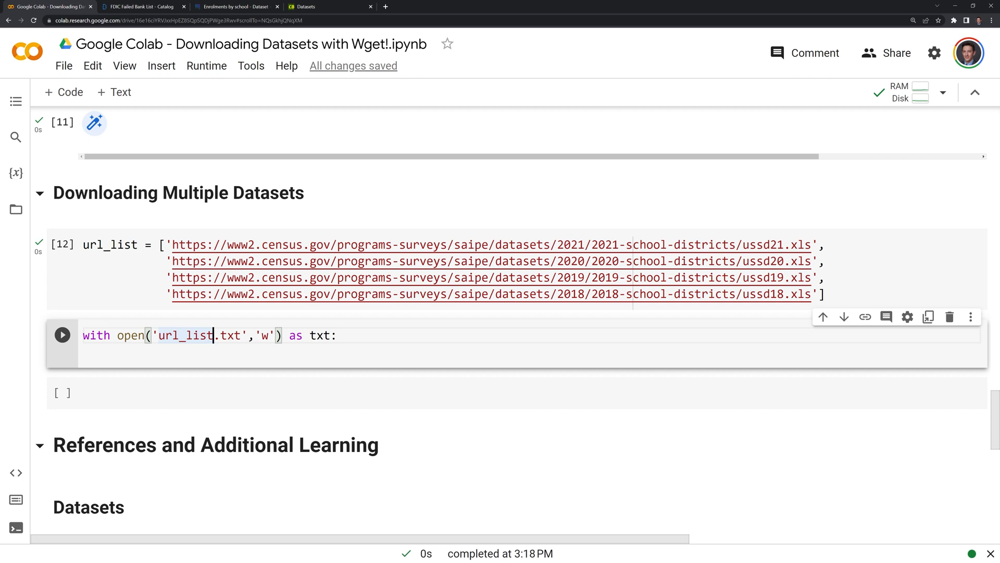
mouse_move(294, 334)
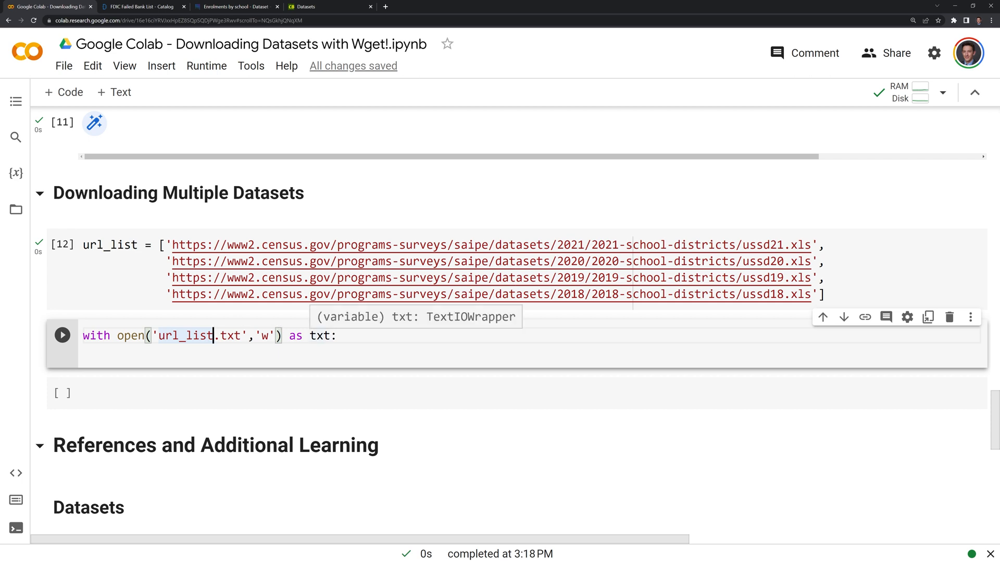
key(enter)
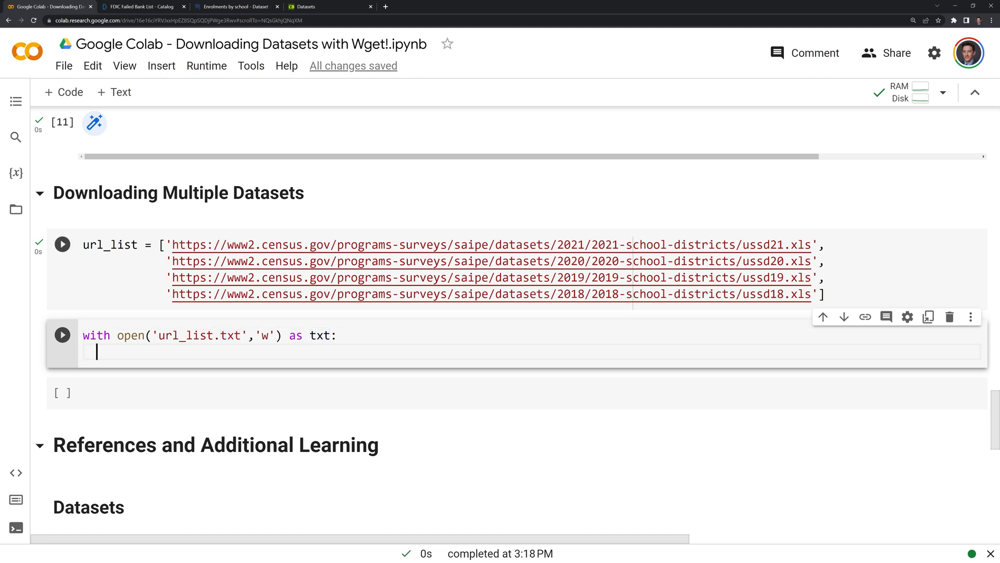
text(f)
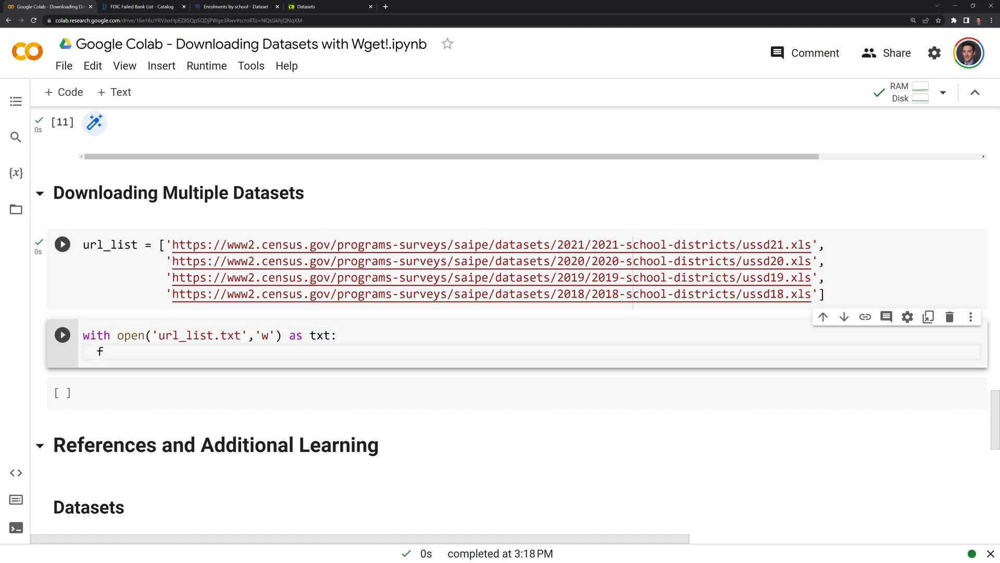
text(for url in url_list:)
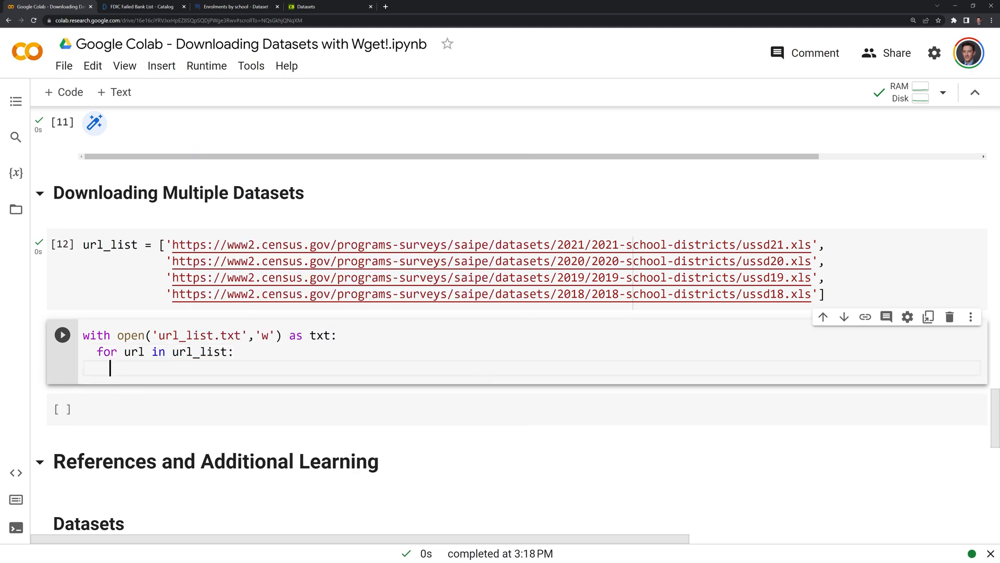
text(txt)
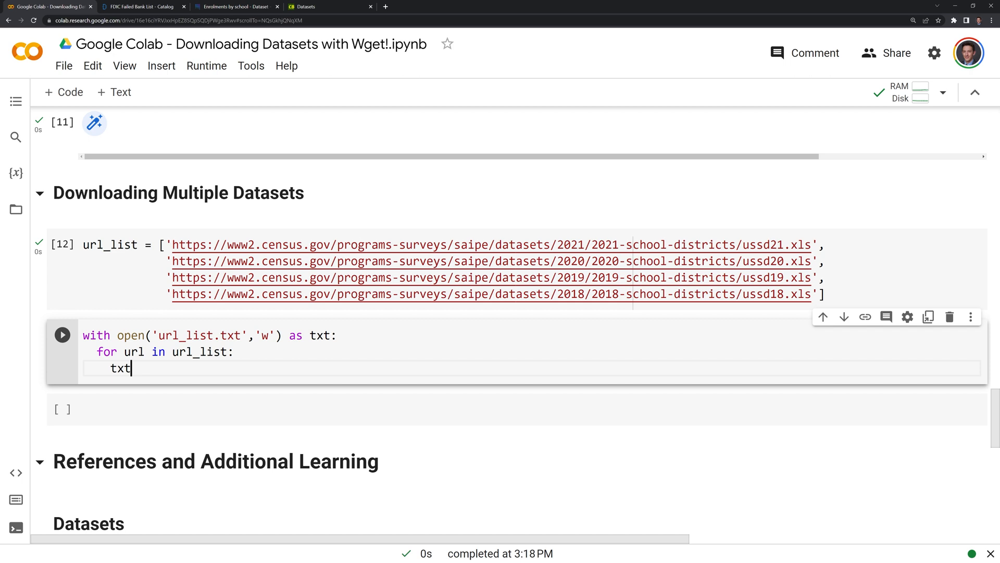
text(.write(f'{url}\n'))
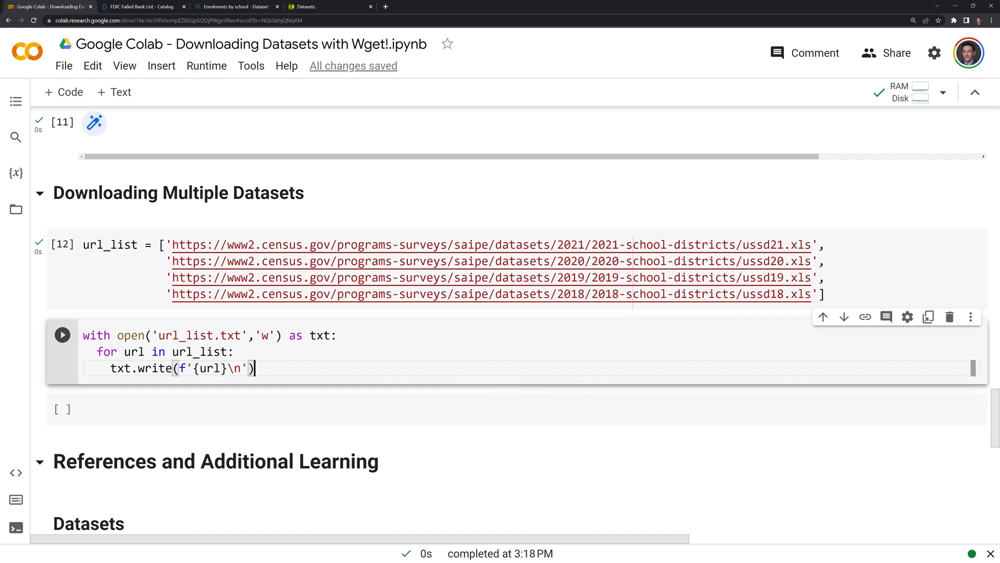
Step: Run the URL-writing cell and download url_list.txt from the session files to check it
click(62, 335)
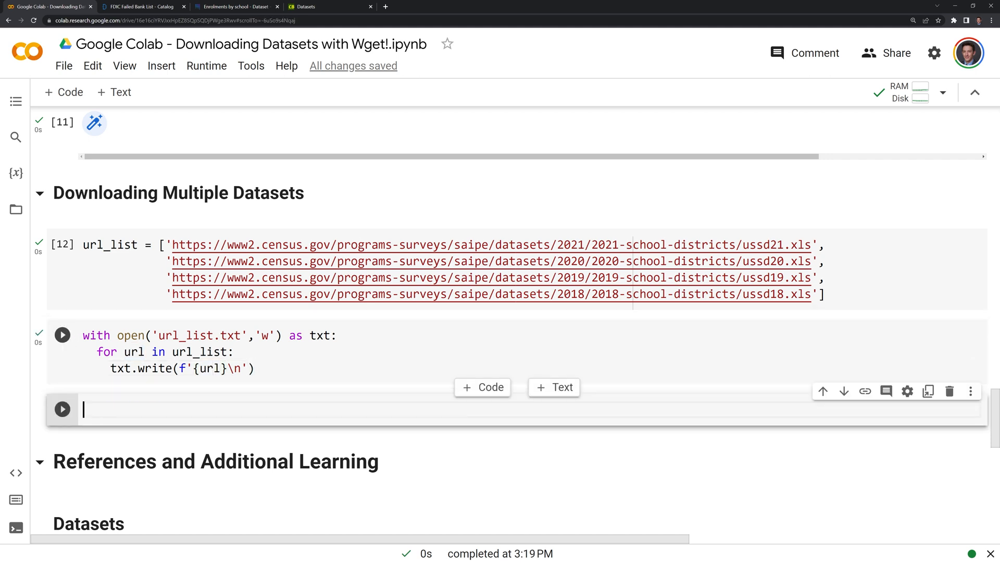
click(61, 334)
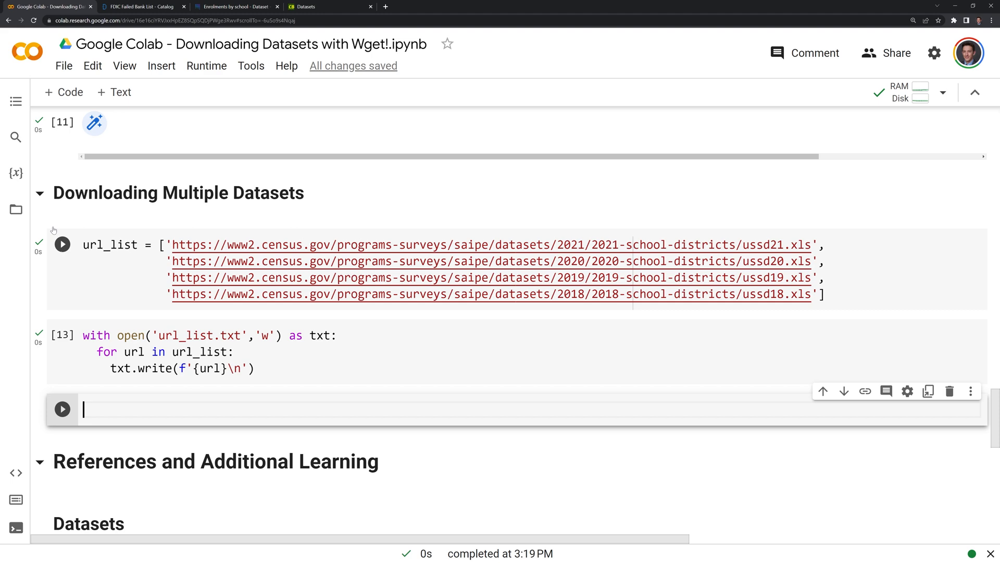
click(16, 209)
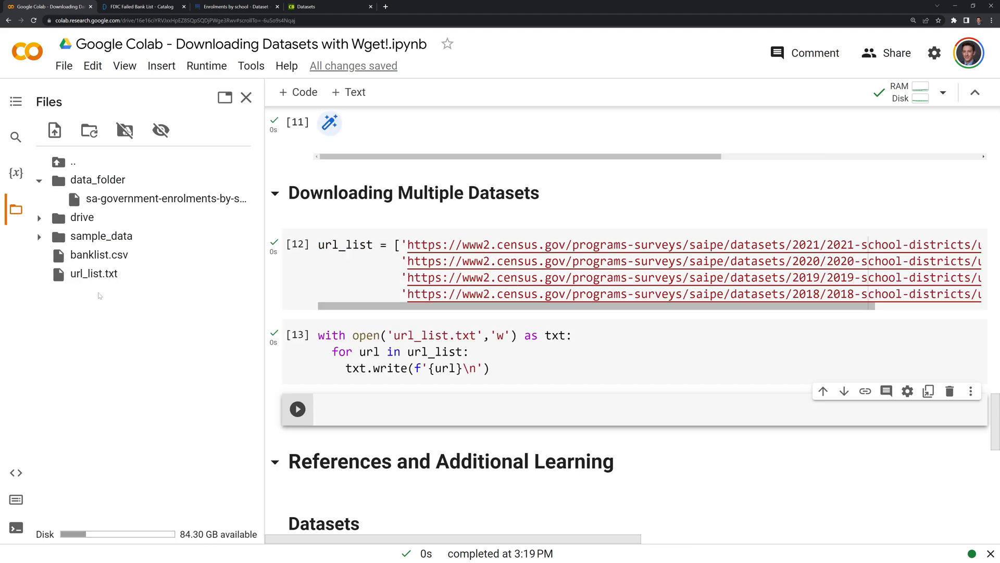
right_click(93, 273)
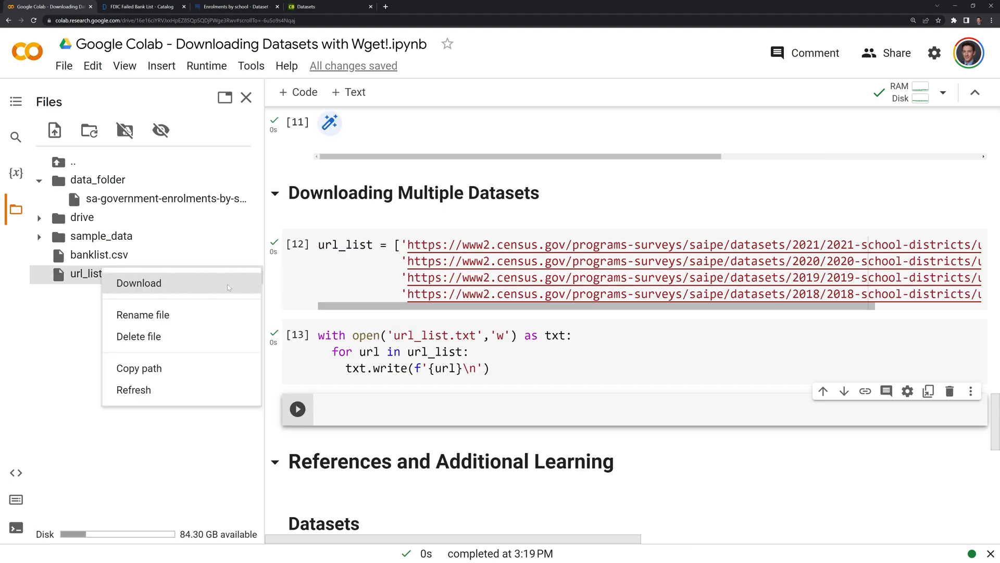
click(138, 283)
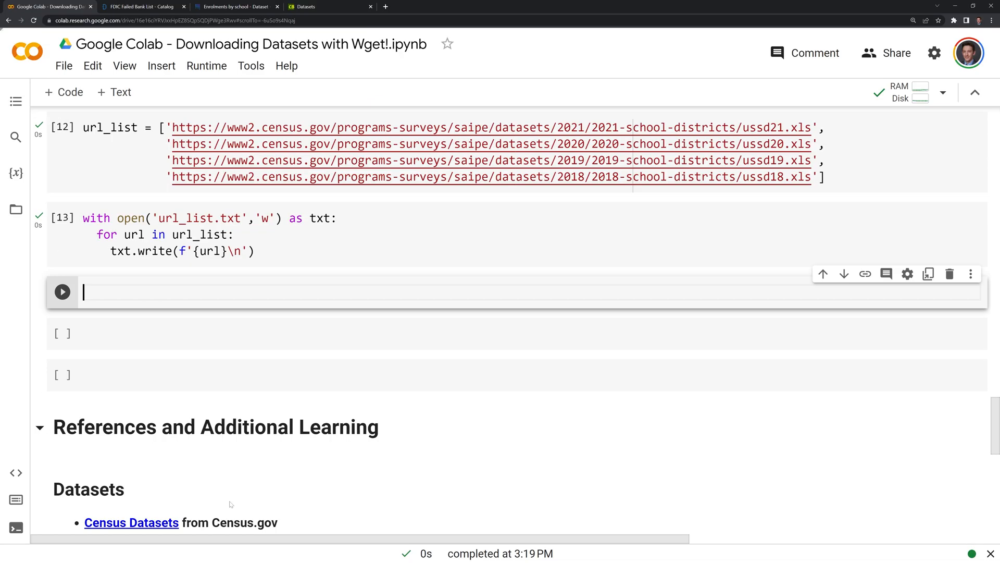
Step: Compose a !wget -i command using the copied path /content/url_list.txt as its download list
text(!)
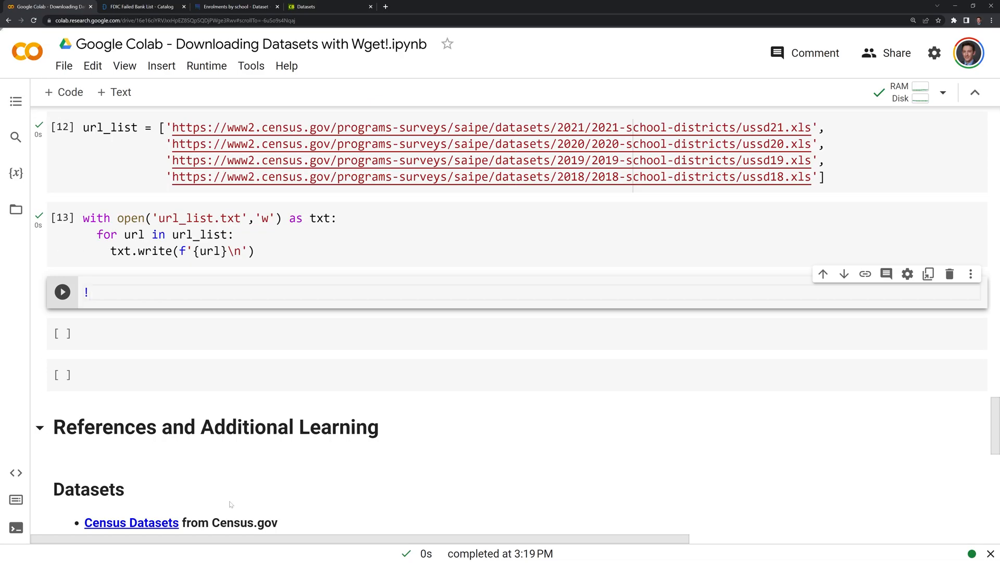
text(wget)
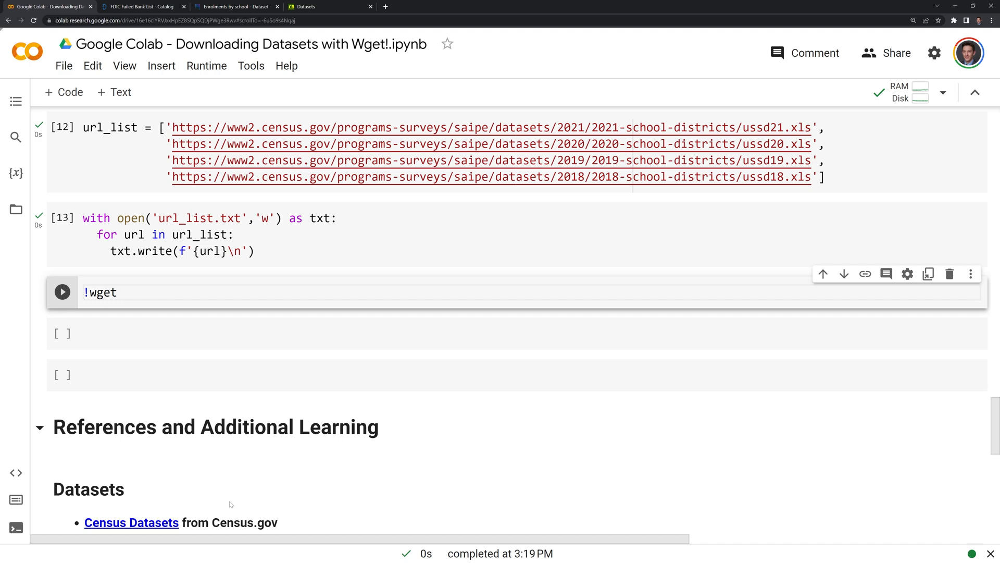
text(-i)
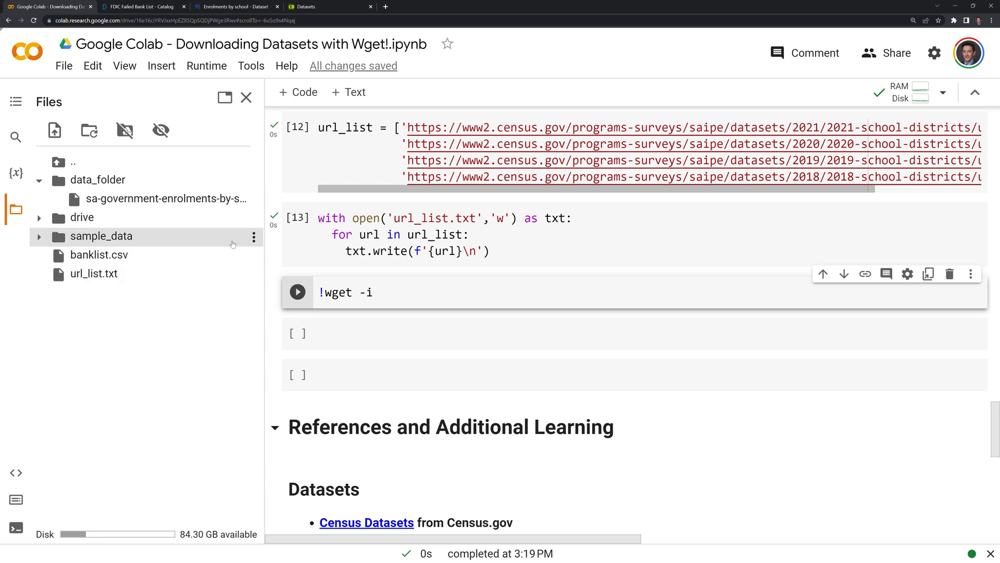
right_click(94, 273)
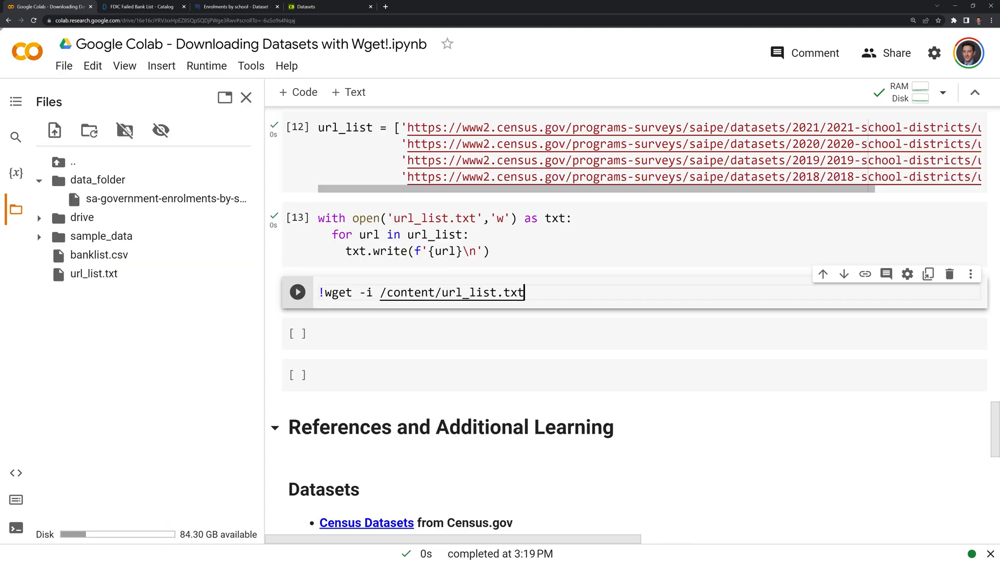
click(297, 292)
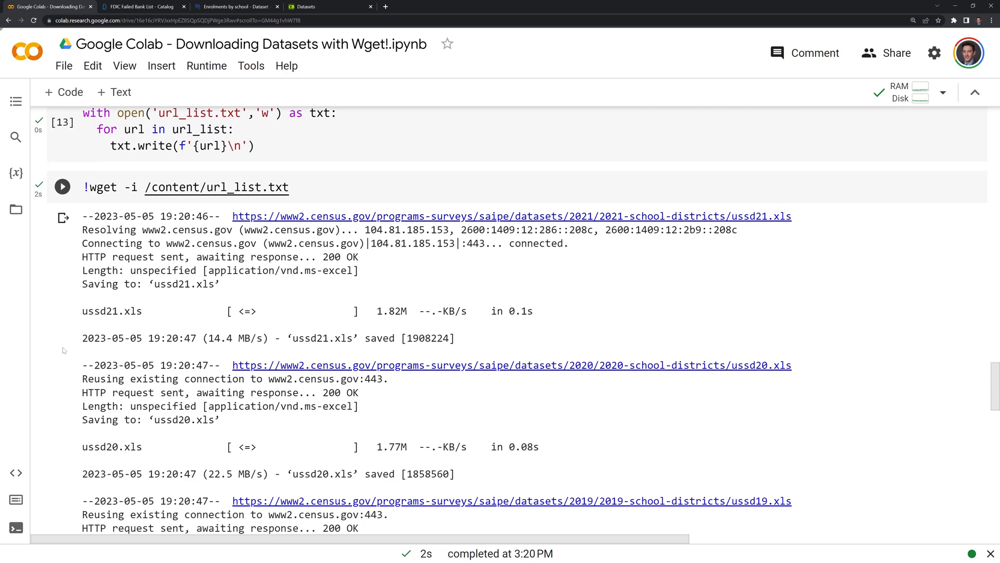
Step: Scroll past the finished wget log to the pd.read_excel cells loading ussd19.xls into saide_2019
scroll(down, 3)
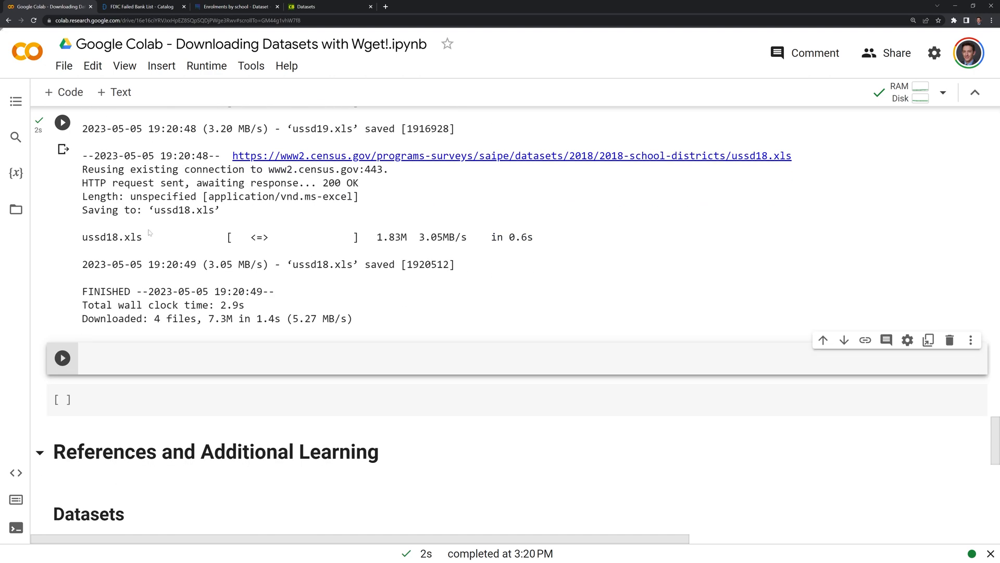
mouse_move(944, 135)
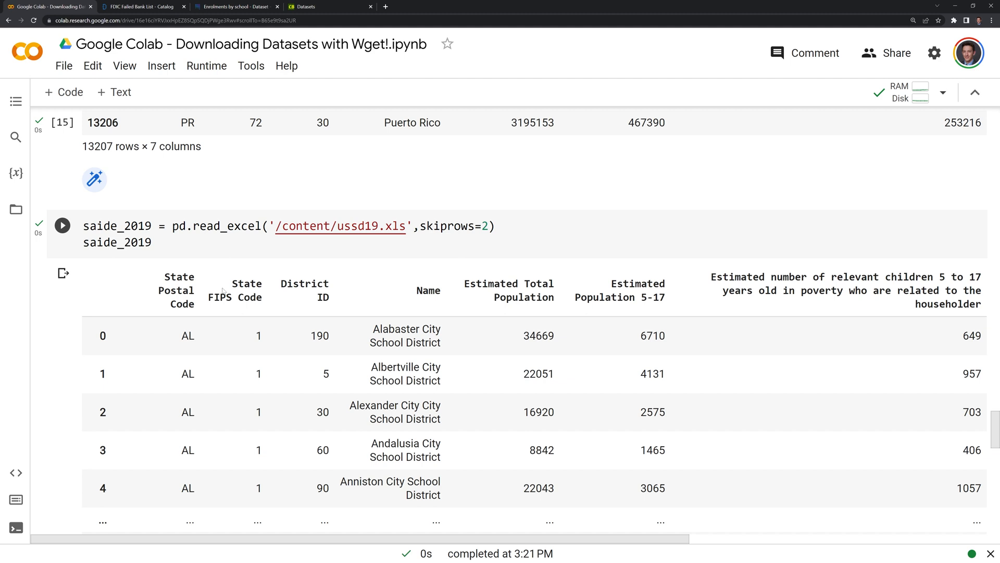
mouse_move(309, 276)
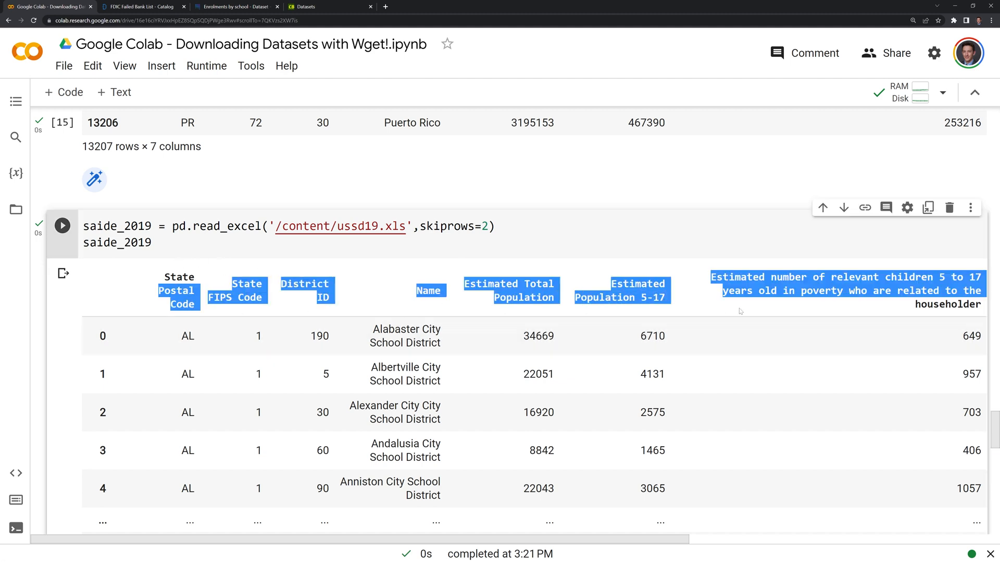
scroll(down, 3)
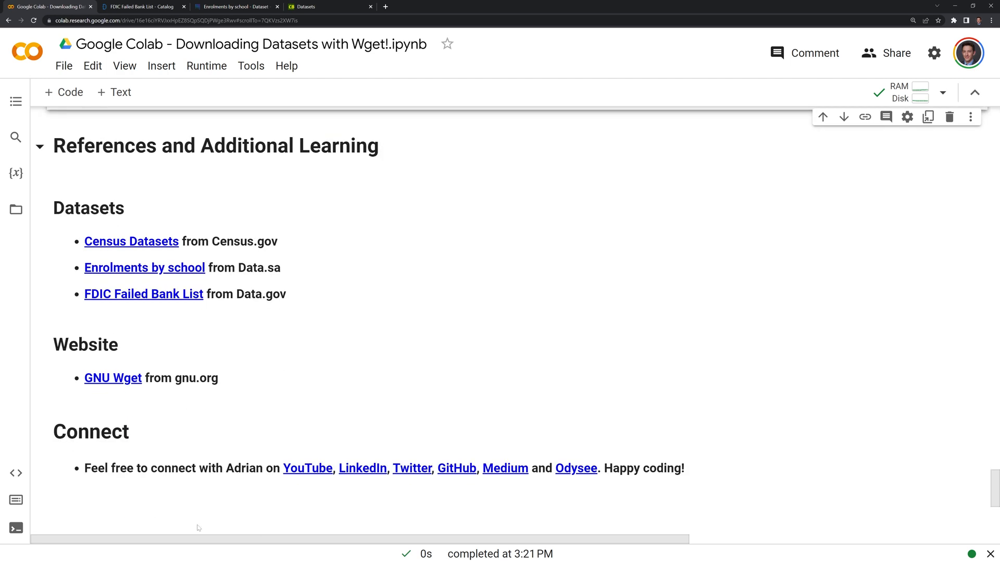
mouse_move(262, 539)
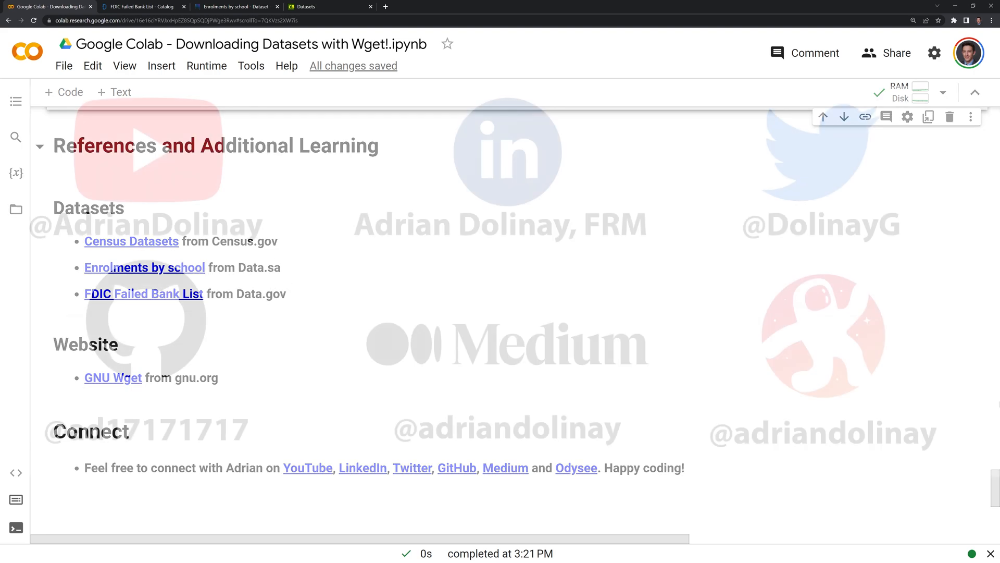
scroll(down, 3)
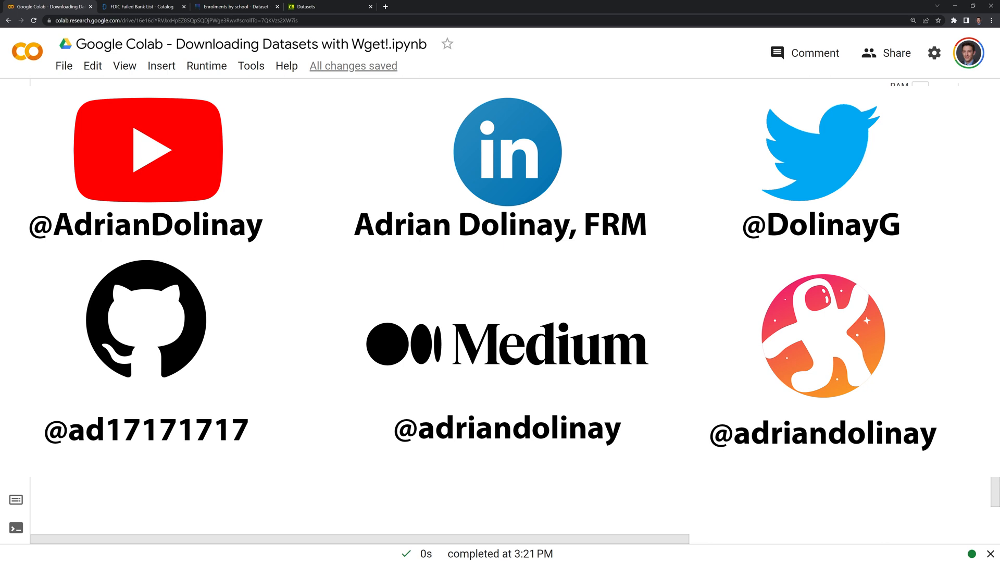